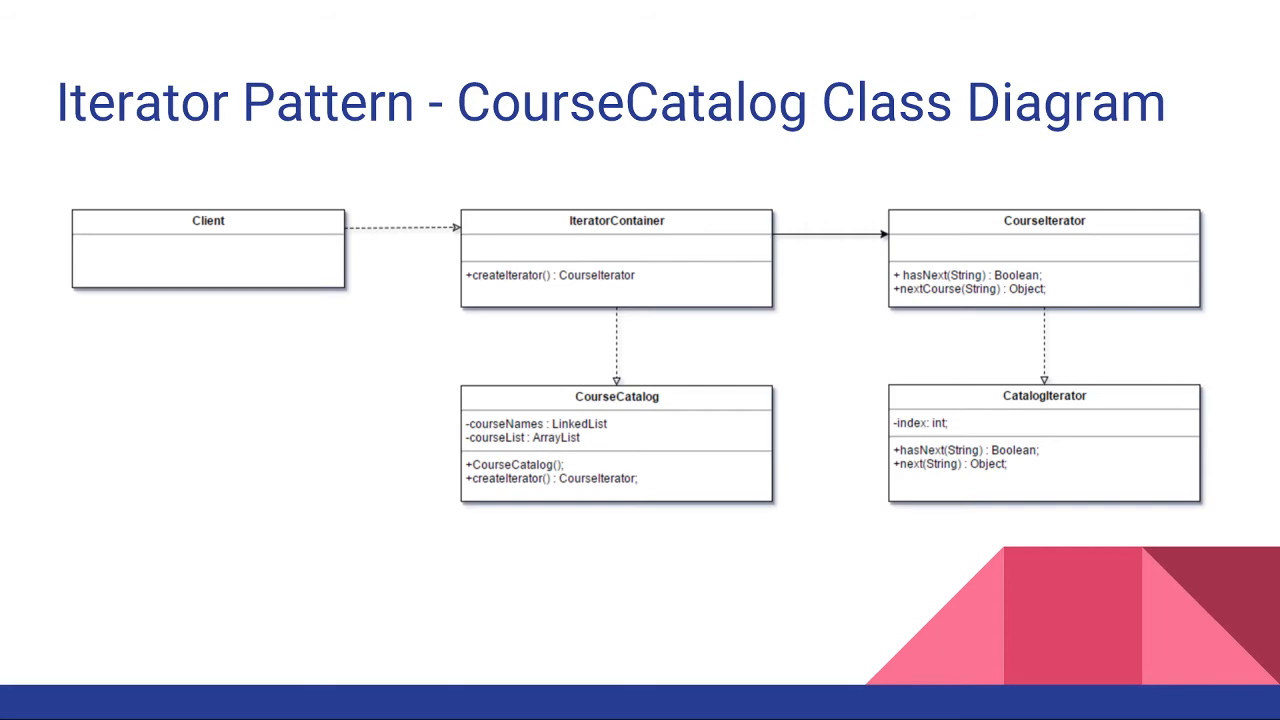
- Highlight the CourseIterator interface declaration and the courseNames and courseList field declarations
{"action": "key", "text": "Right"}
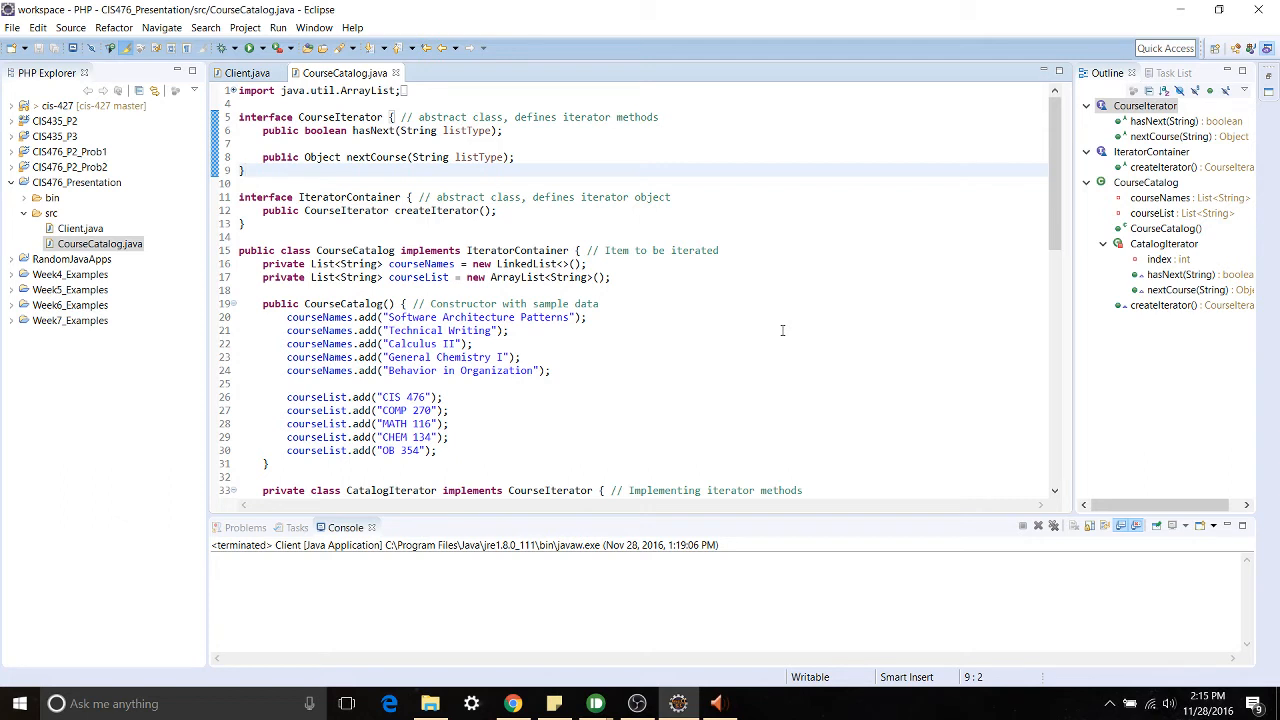
{"action": "mouse_move", "coordinate": [433, 227]}
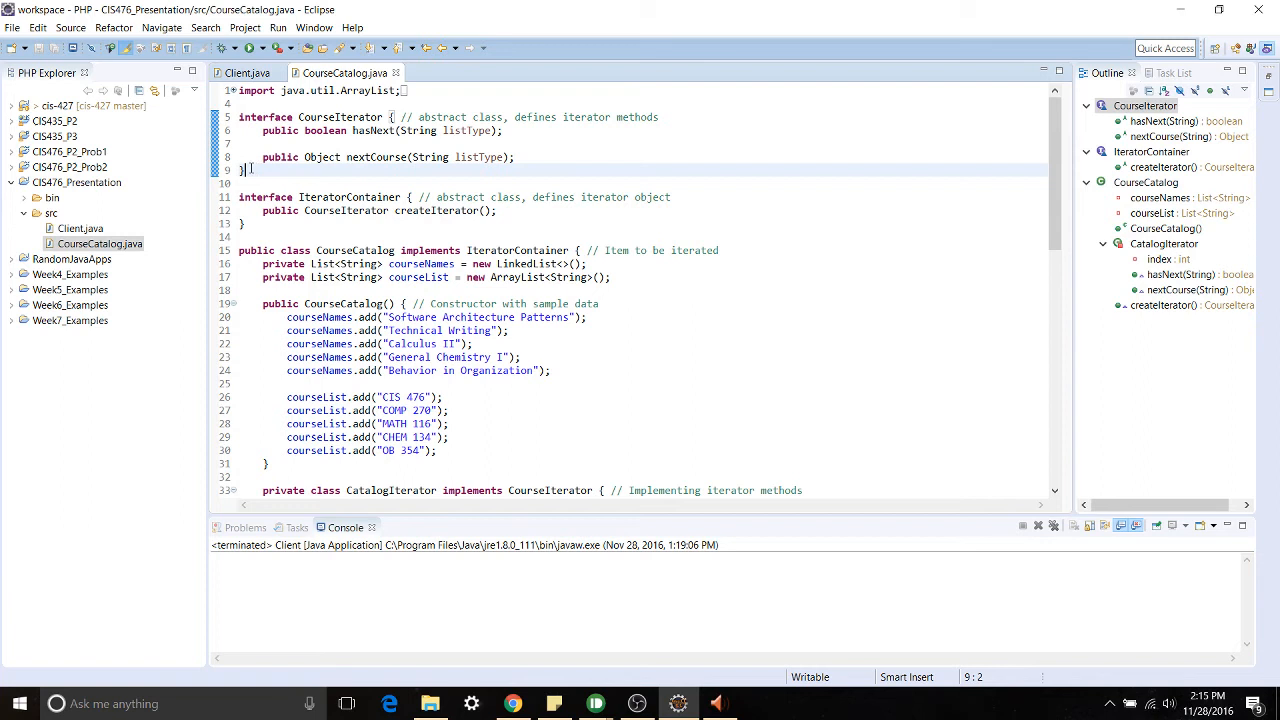
{"action": "left_click_drag", "start_coordinate": [245, 169], "coordinate": [239, 117]}
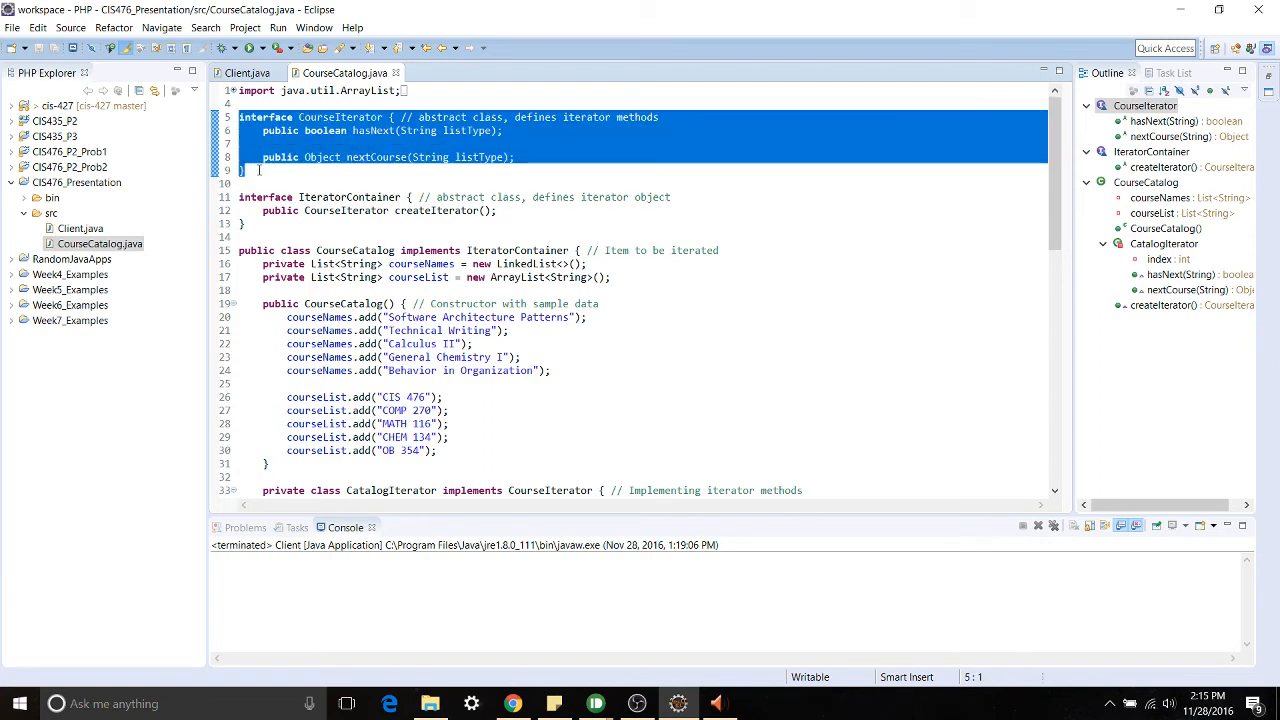
{"action": "left_click", "coordinate": [821, 191]}
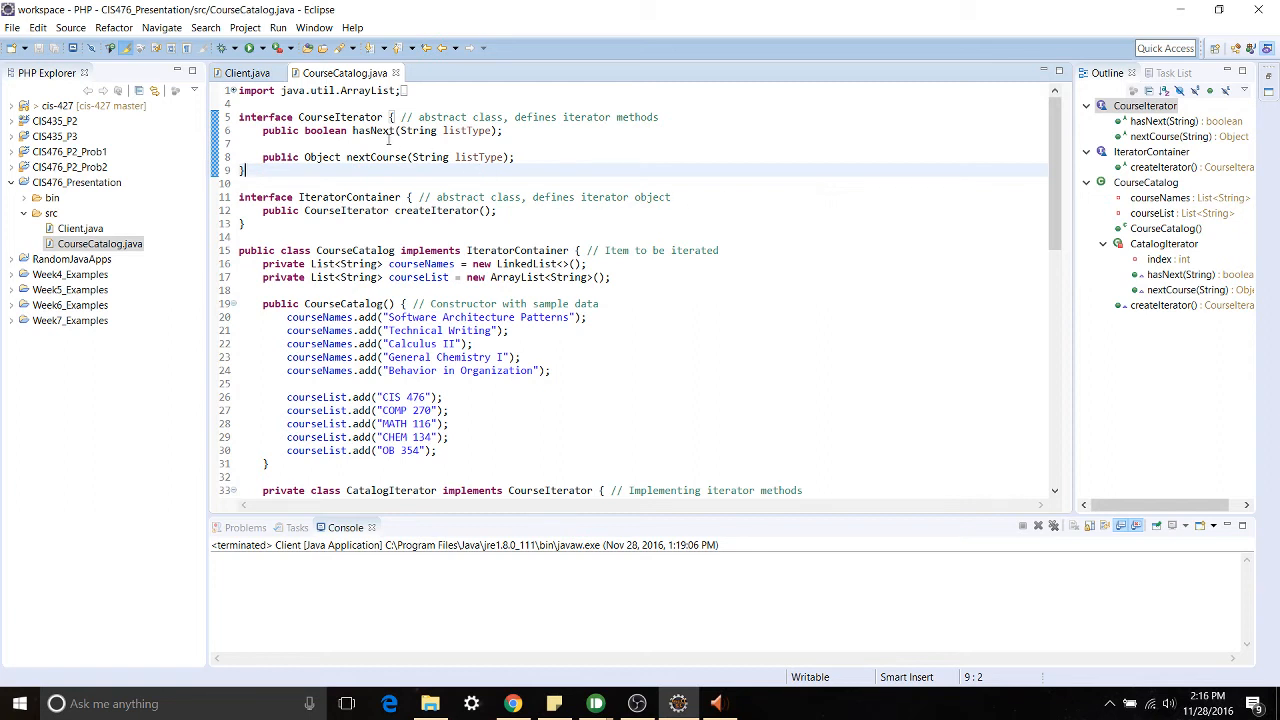
{"action": "mouse_move", "coordinate": [810, 225]}
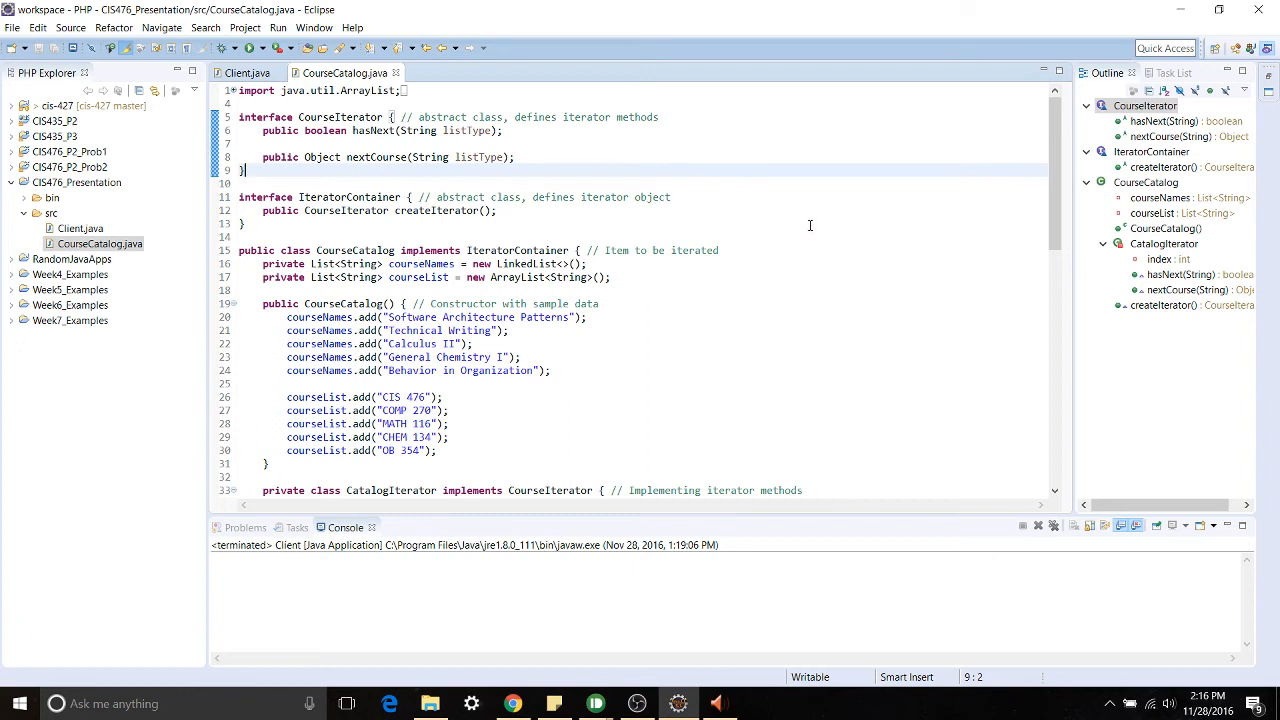
{"action": "mouse_move", "coordinate": [802, 221]}
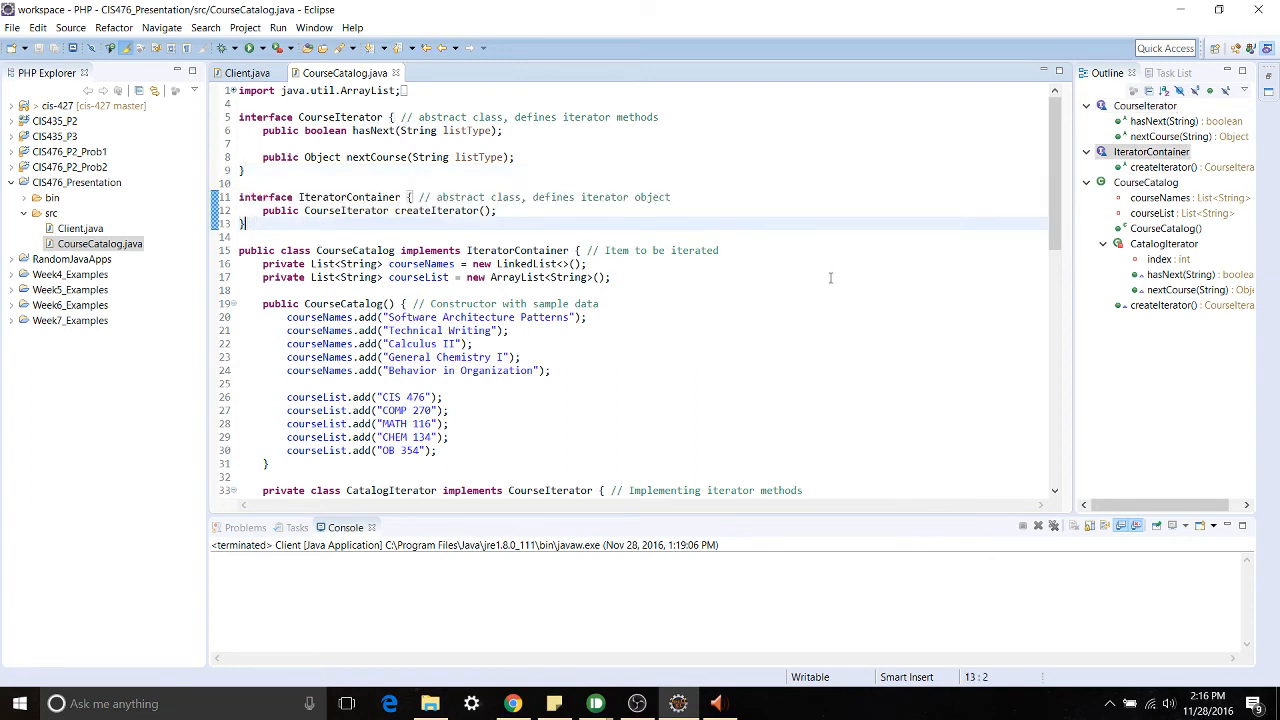
{"action": "mouse_move", "coordinate": [843, 280]}
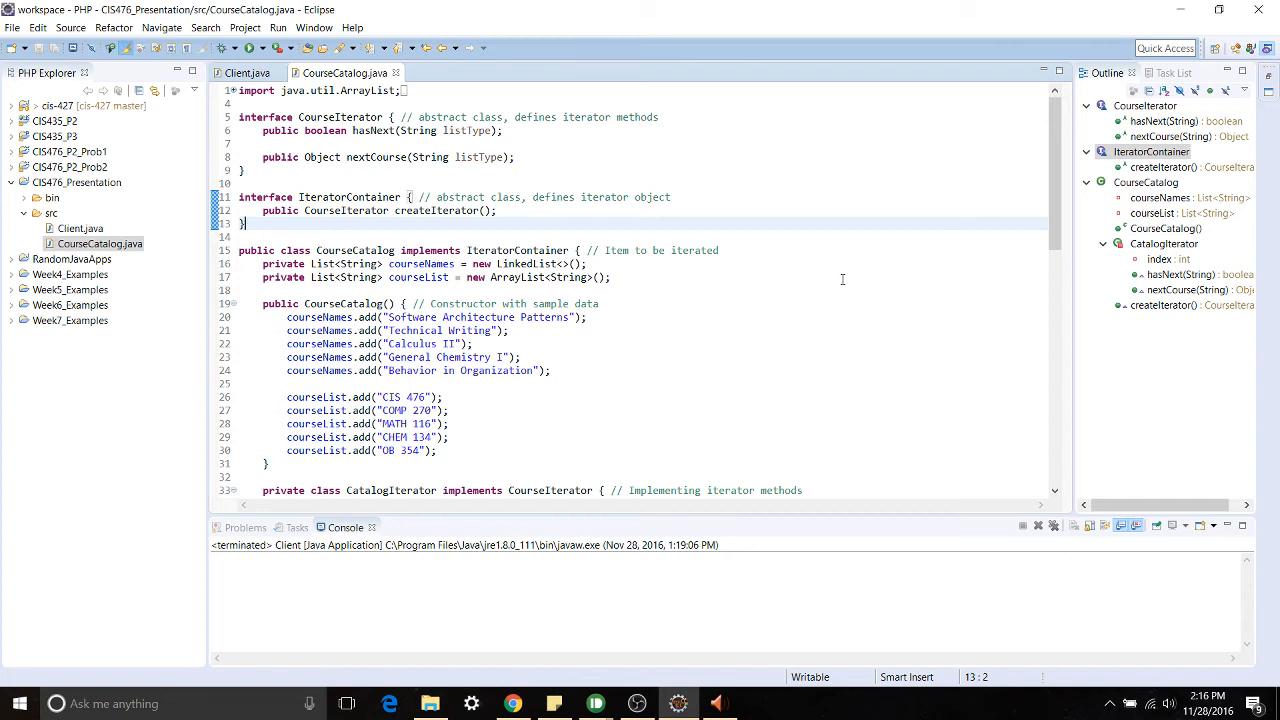
{"action": "mouse_move", "coordinate": [774, 304]}
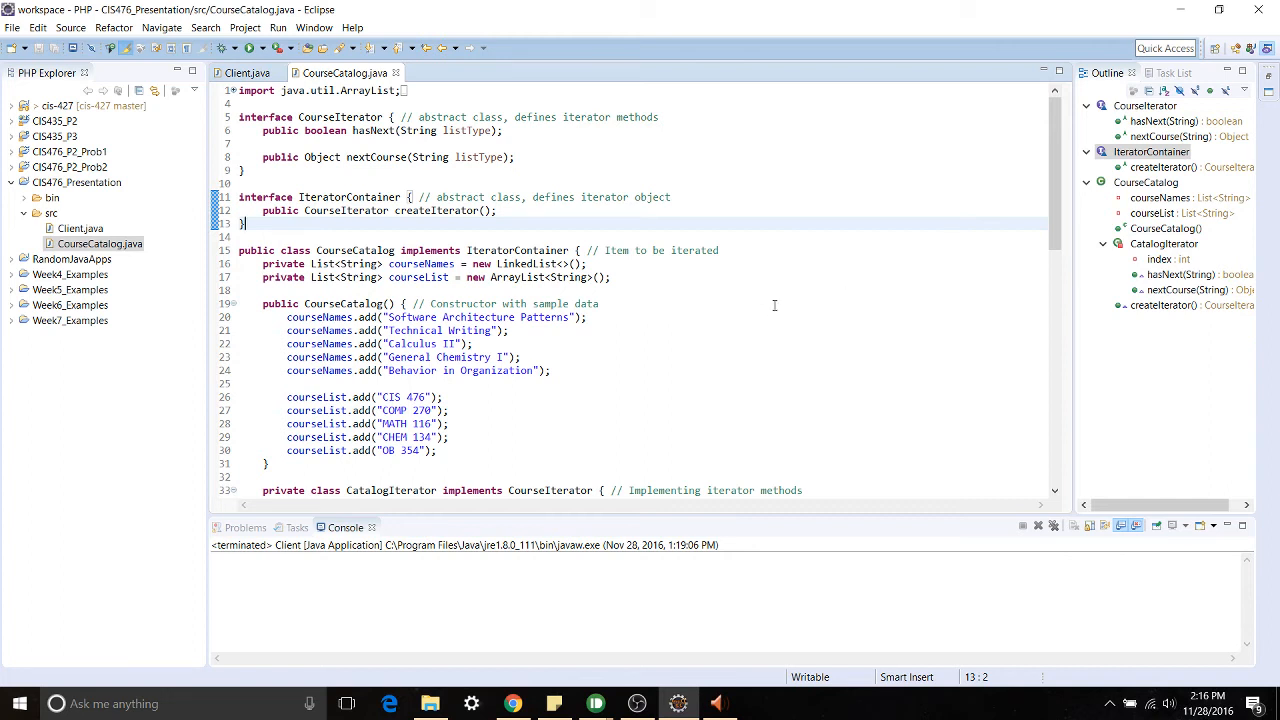
{"action": "scroll", "scroll_direction": "down", "scroll_amount": 3}
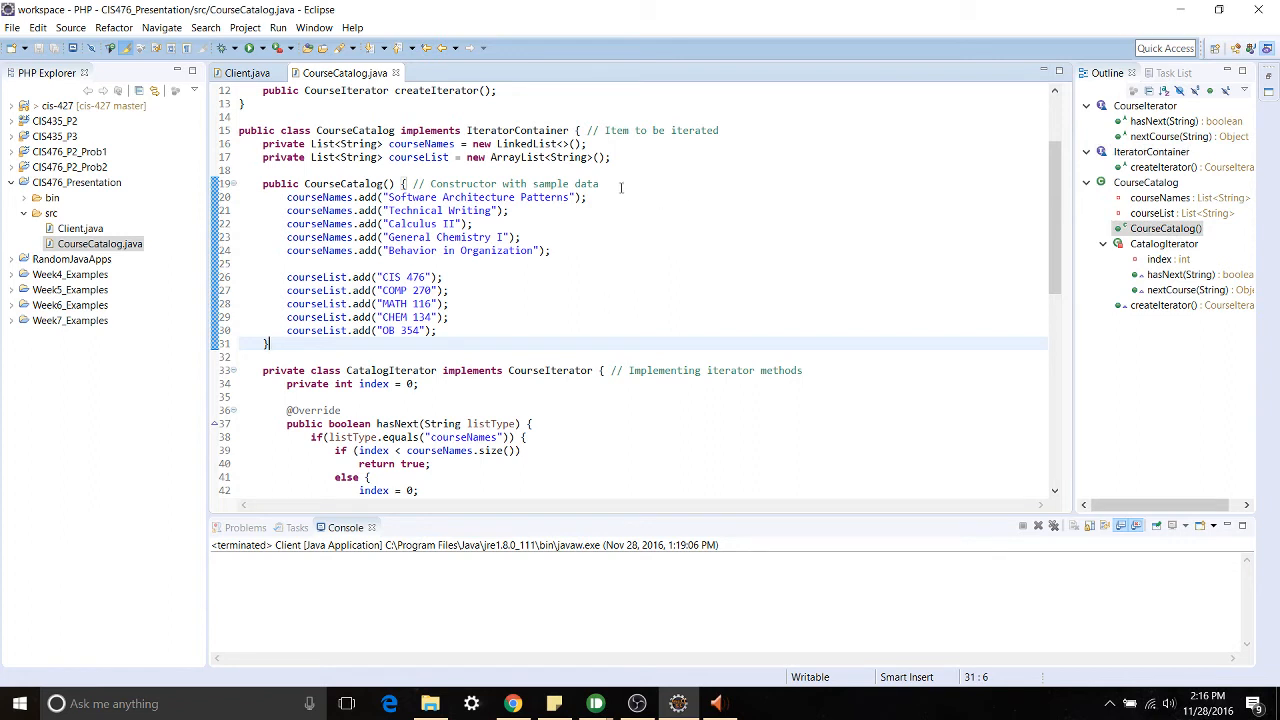
{"action": "left_click_drag", "start_coordinate": [262, 157], "coordinate": [610, 143]}
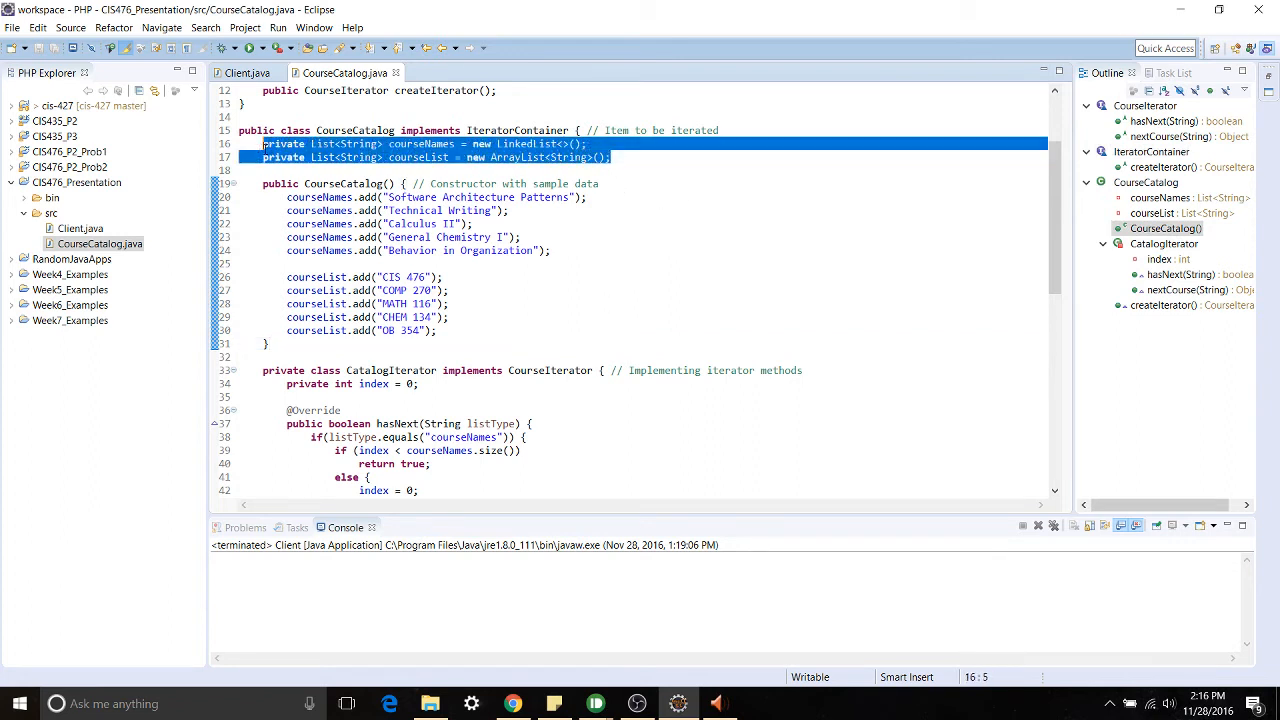
{"action": "left_click", "coordinate": [651, 170]}
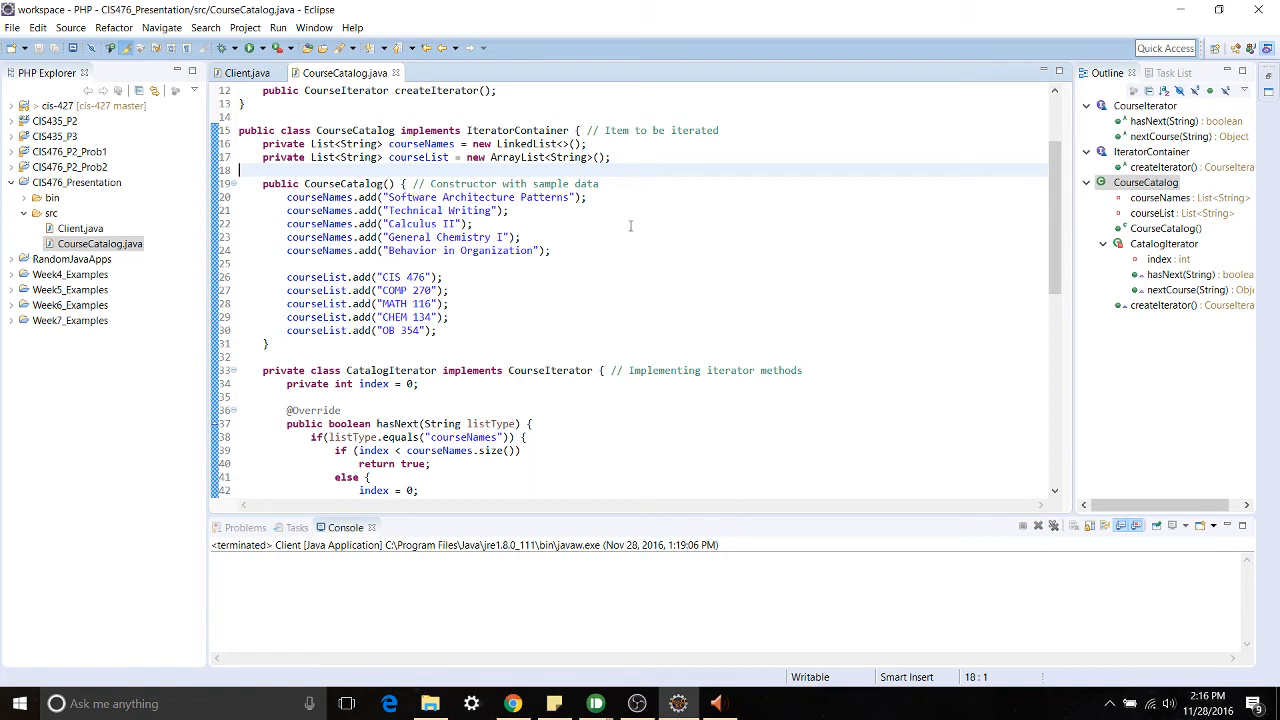
- Scroll to Client's main method and highlight the courseList and courseNames loop arguments
{"action": "scroll", "scroll_direction": "down", "scroll_amount": 3}
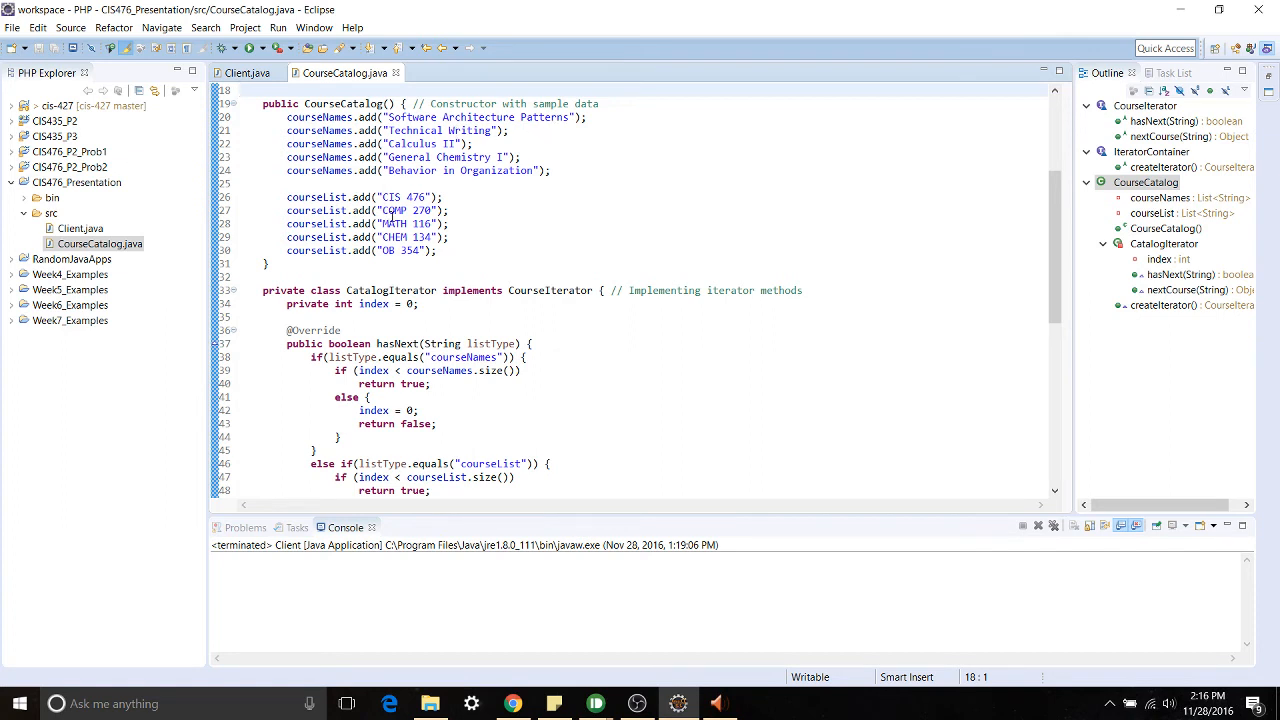
{"action": "mouse_move", "coordinate": [520, 257]}
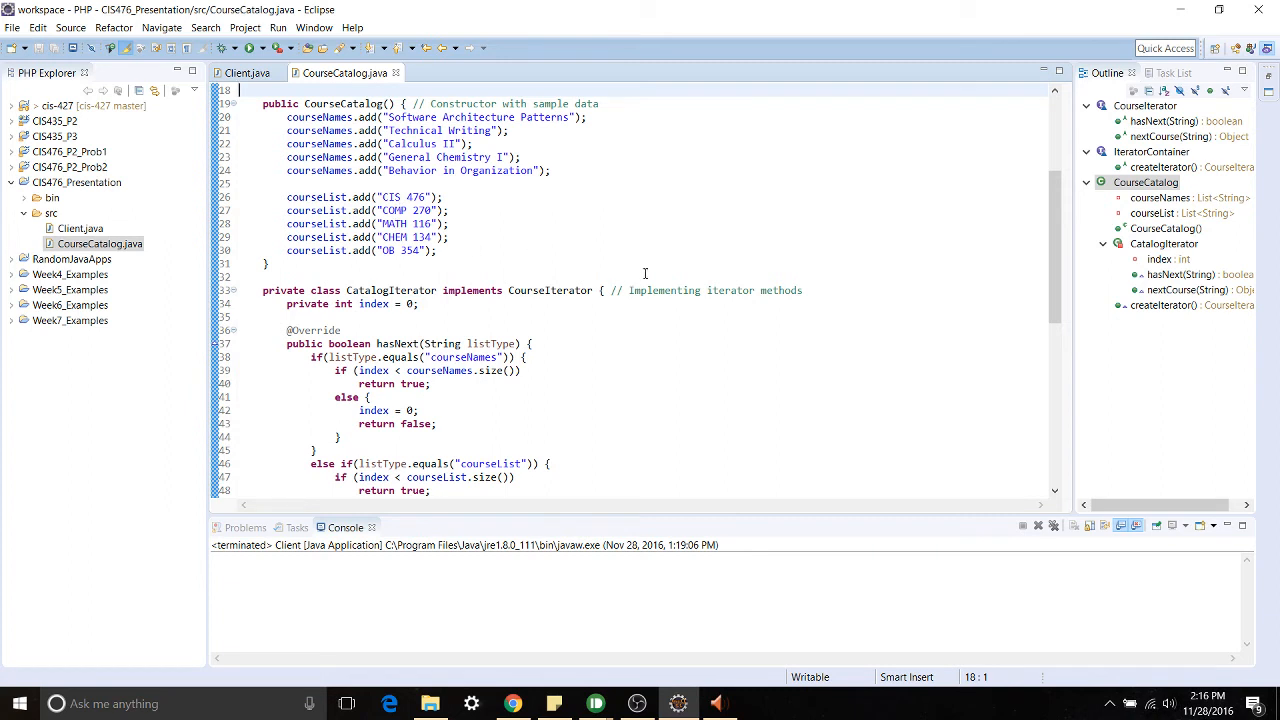
{"action": "scroll", "scroll_direction": "down", "scroll_amount": 3}
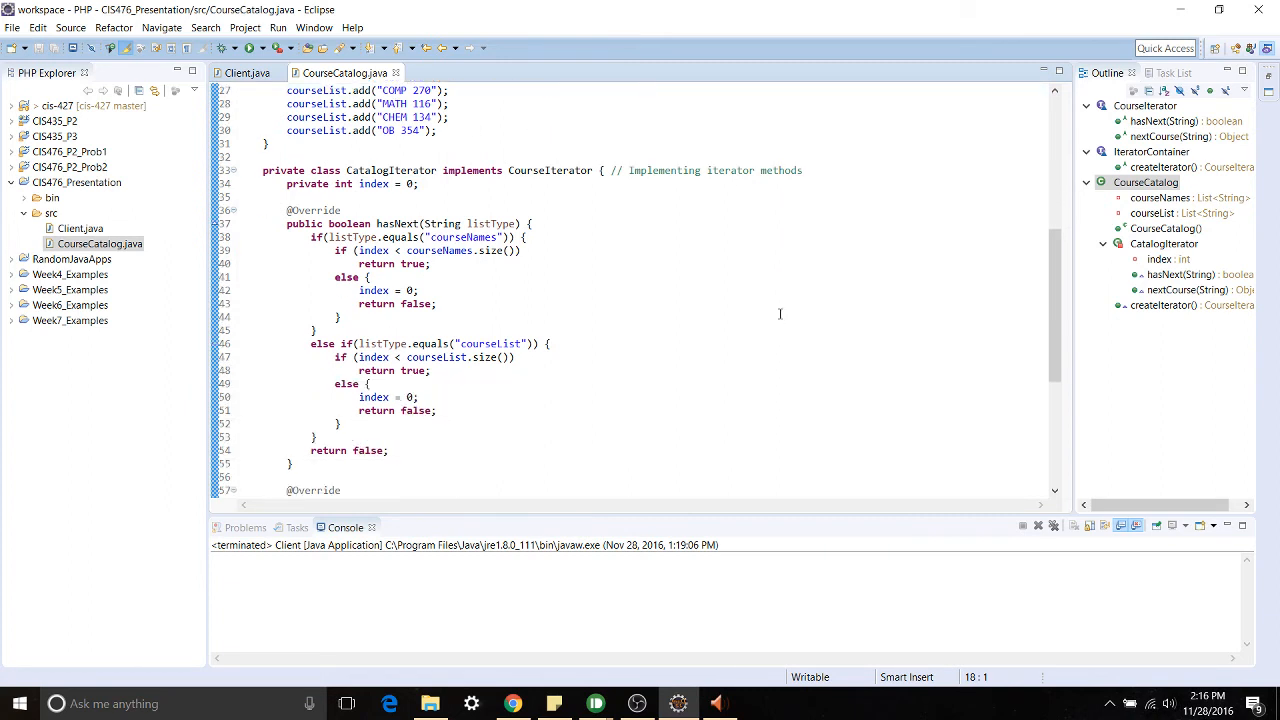
{"action": "scroll", "scroll_direction": "down", "scroll_amount": 3}
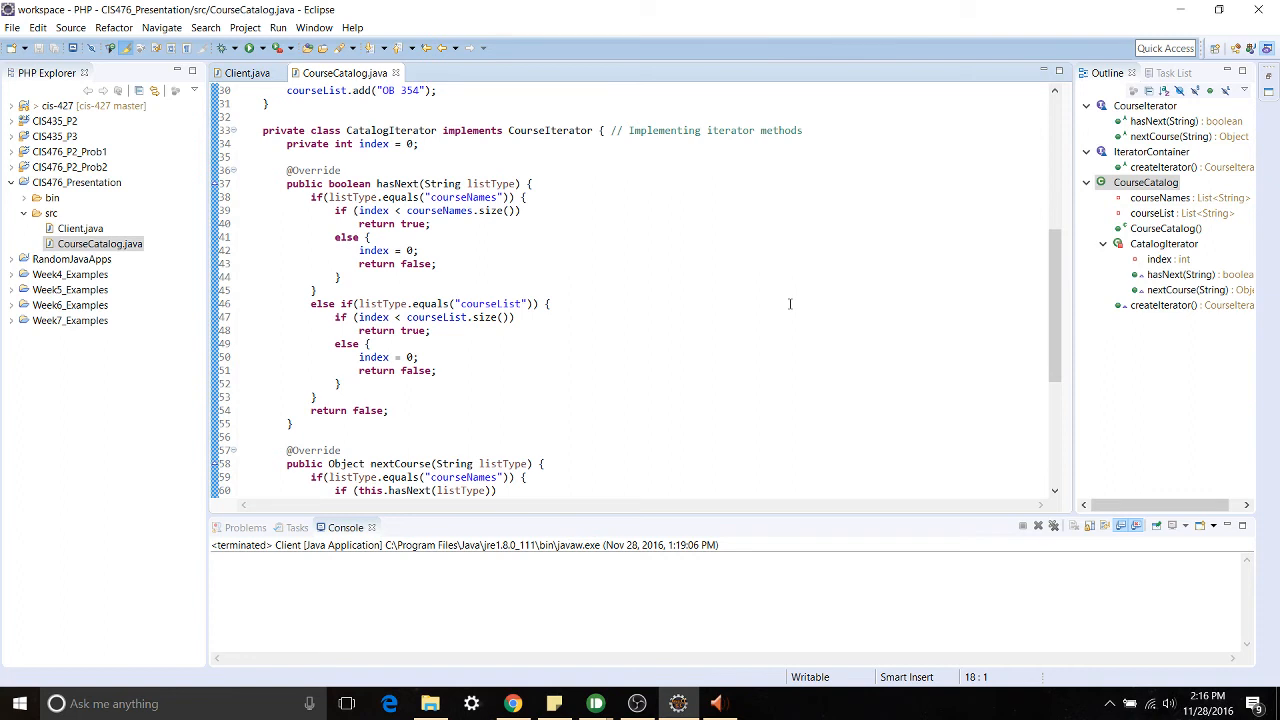
{"action": "mouse_move", "coordinate": [800, 312]}
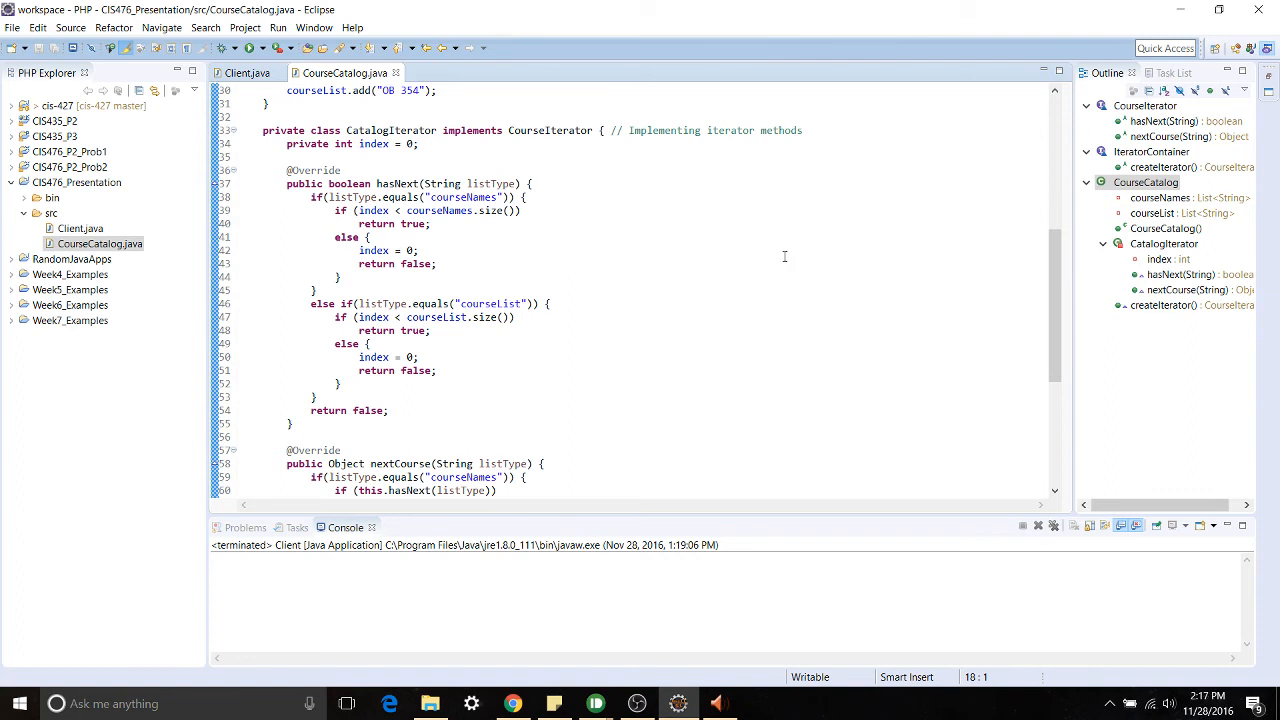
{"action": "mouse_move", "coordinate": [558, 267]}
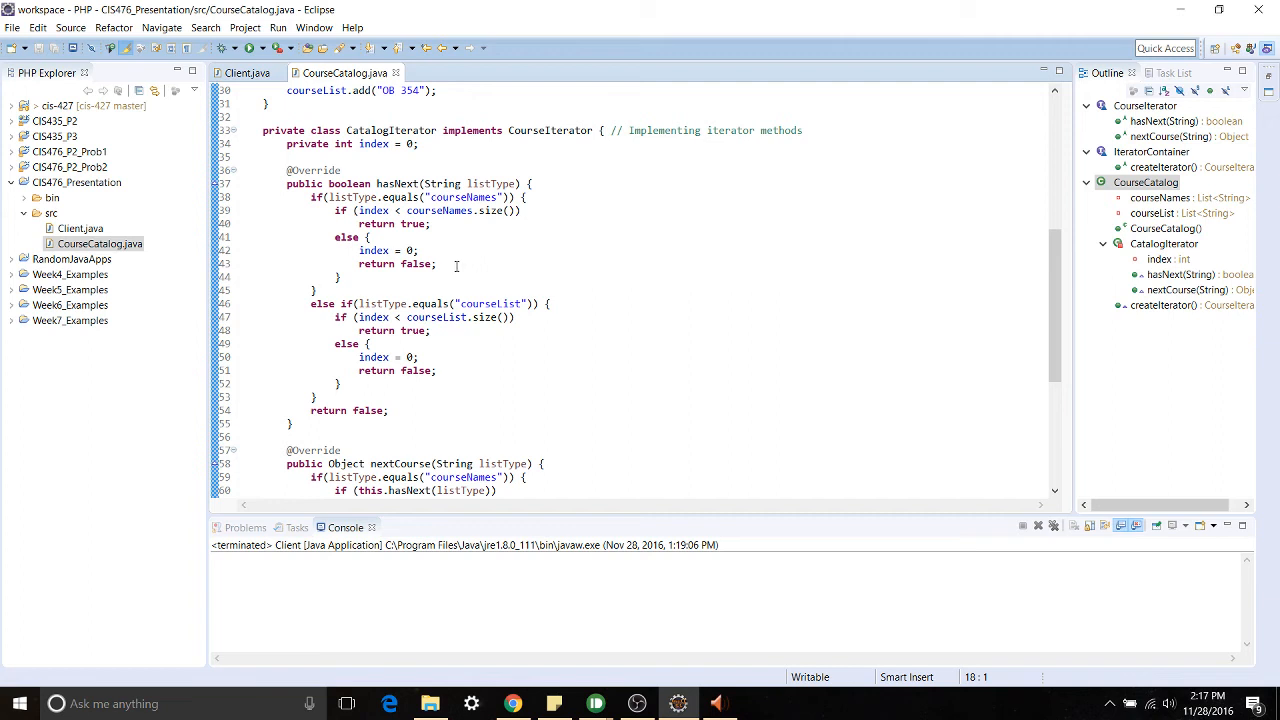
{"action": "mouse_move", "coordinate": [477, 250]}
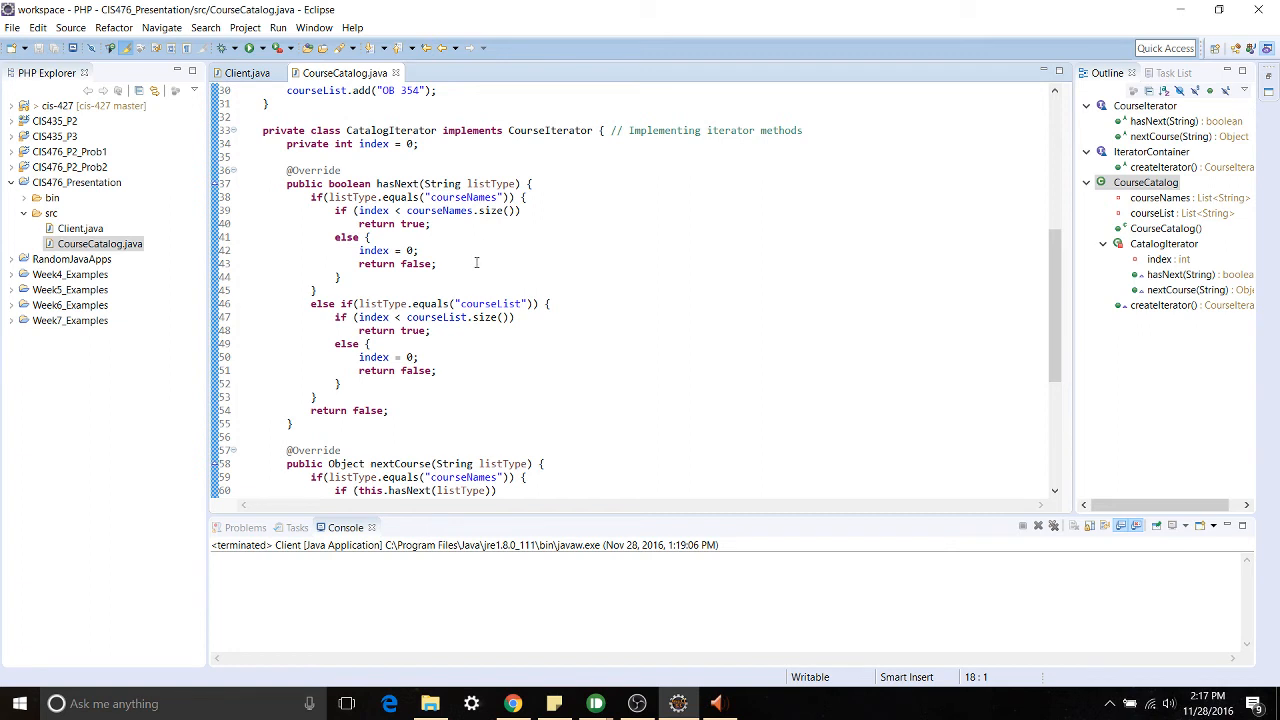
{"action": "mouse_move", "coordinate": [472, 266]}
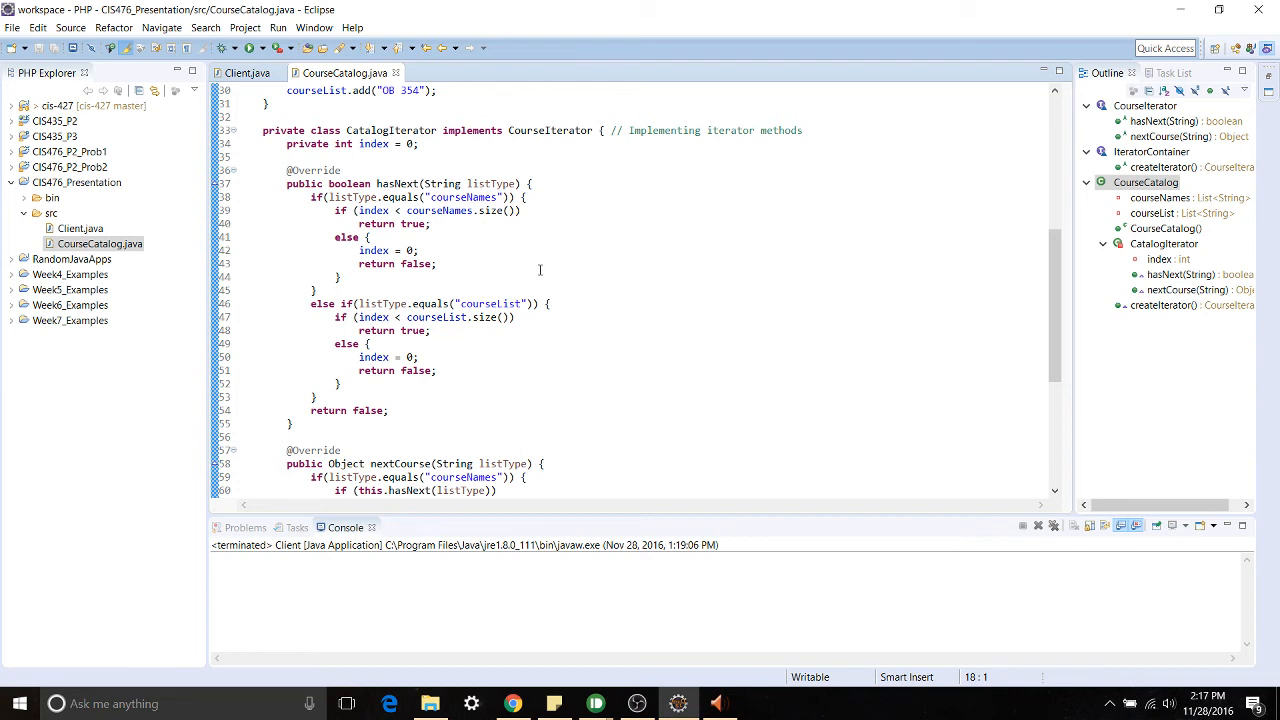
{"action": "mouse_move", "coordinate": [651, 302]}
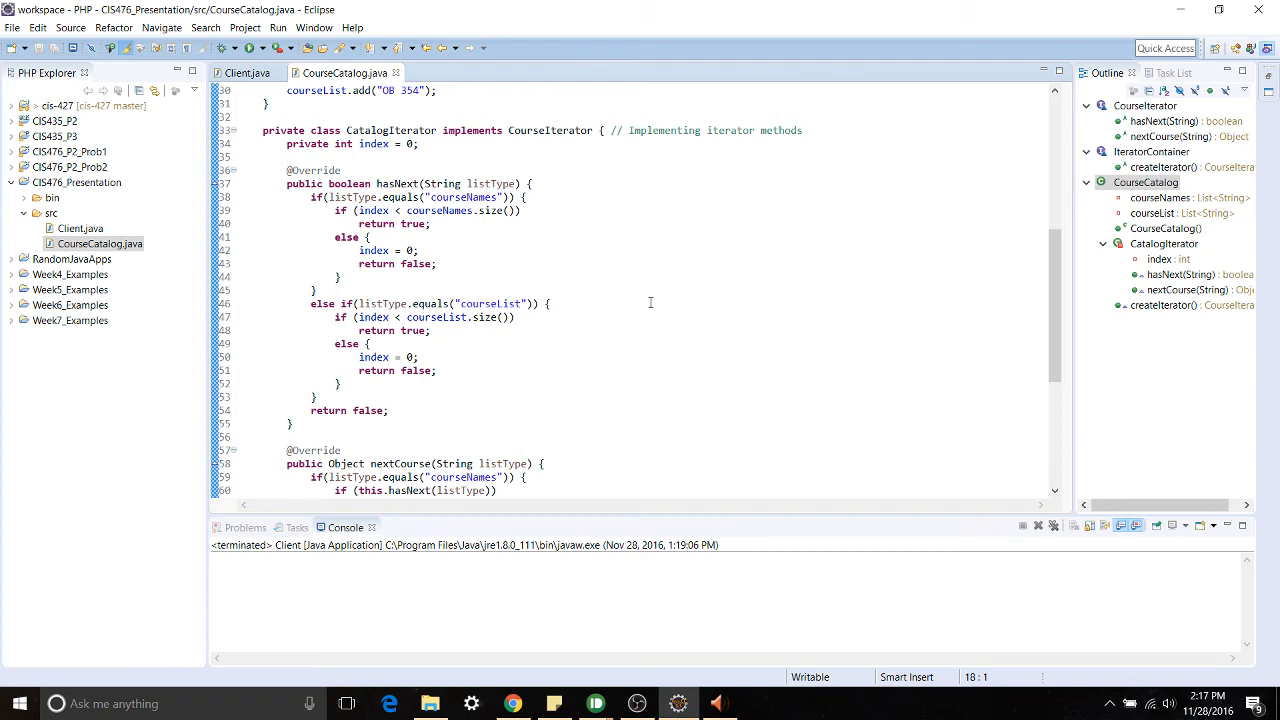
{"action": "scroll", "scroll_direction": "down", "scroll_amount": 3}
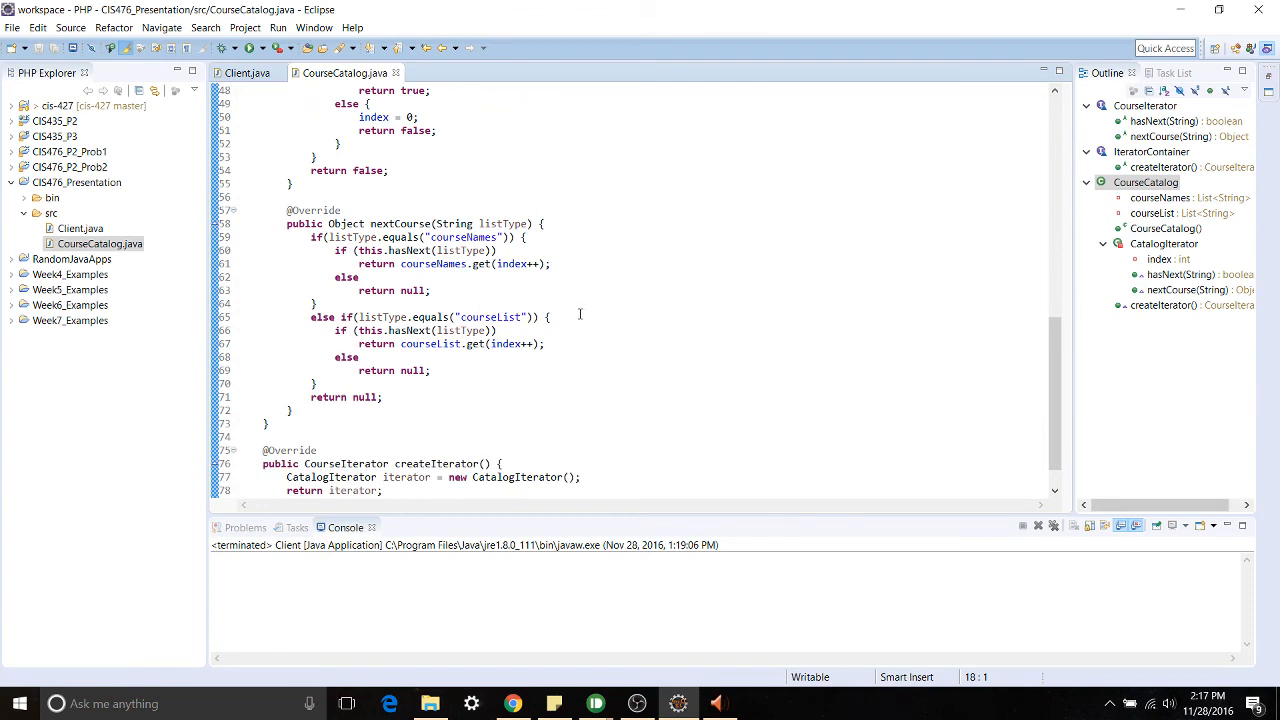
{"action": "mouse_move", "coordinate": [575, 374]}
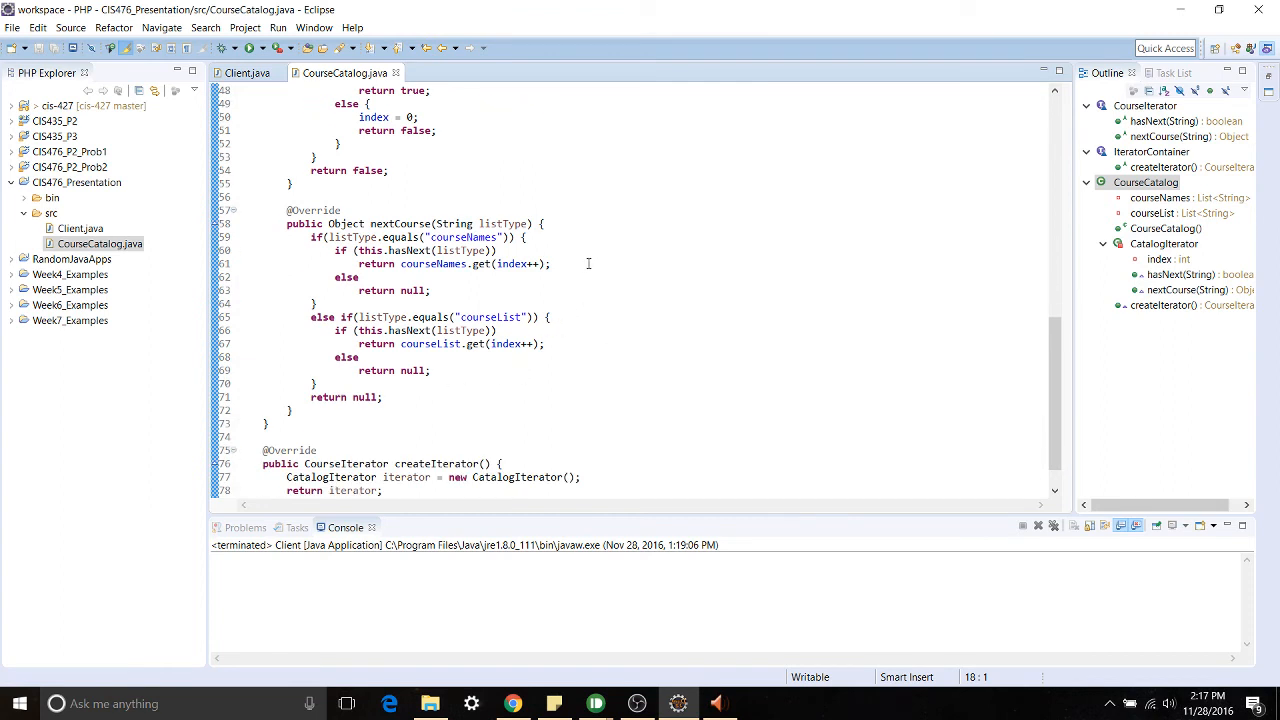
{"action": "scroll", "scroll_direction": "up", "scroll_amount": 3}
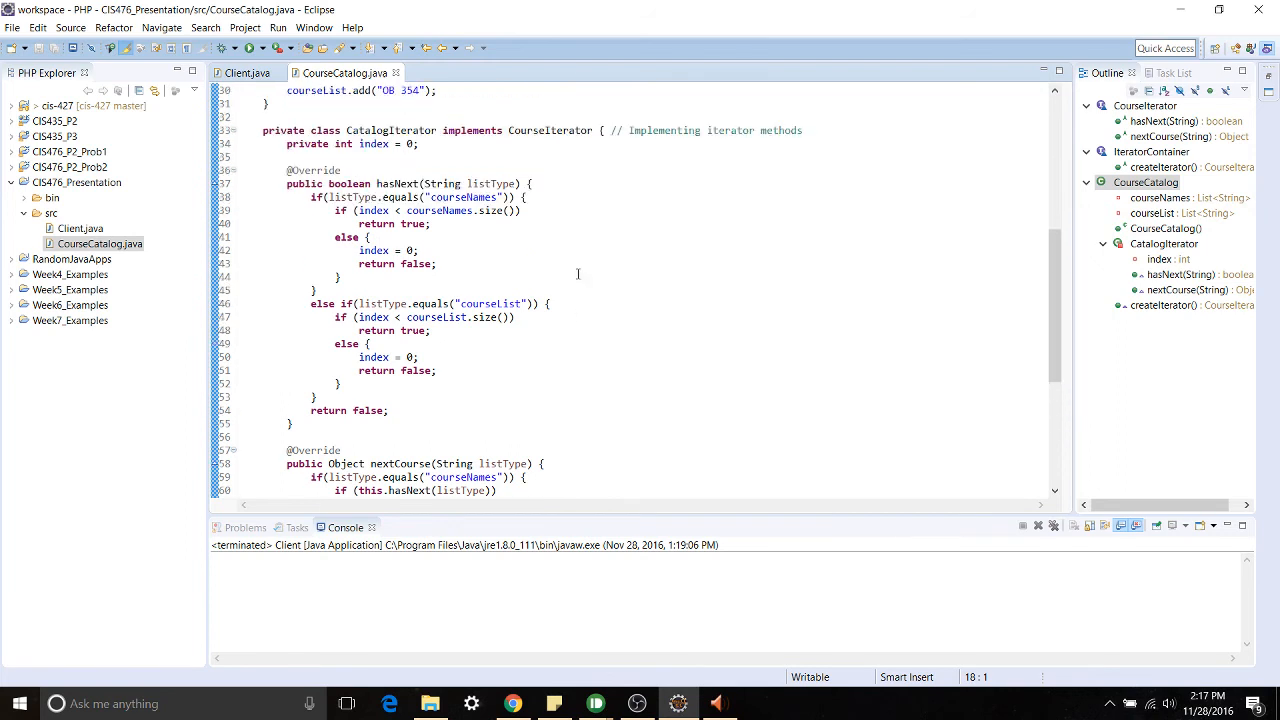
{"action": "scroll", "scroll_direction": "down", "scroll_amount": 3}
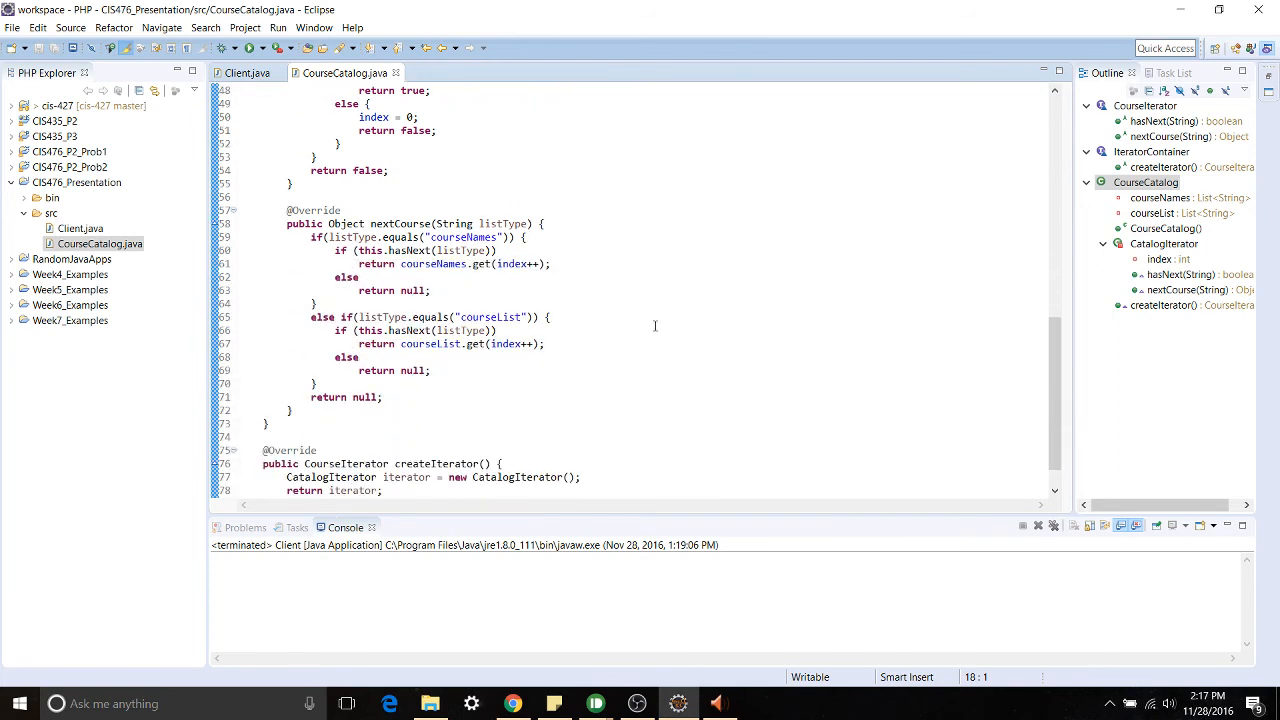
{"action": "scroll", "scroll_direction": "down", "scroll_amount": 3}
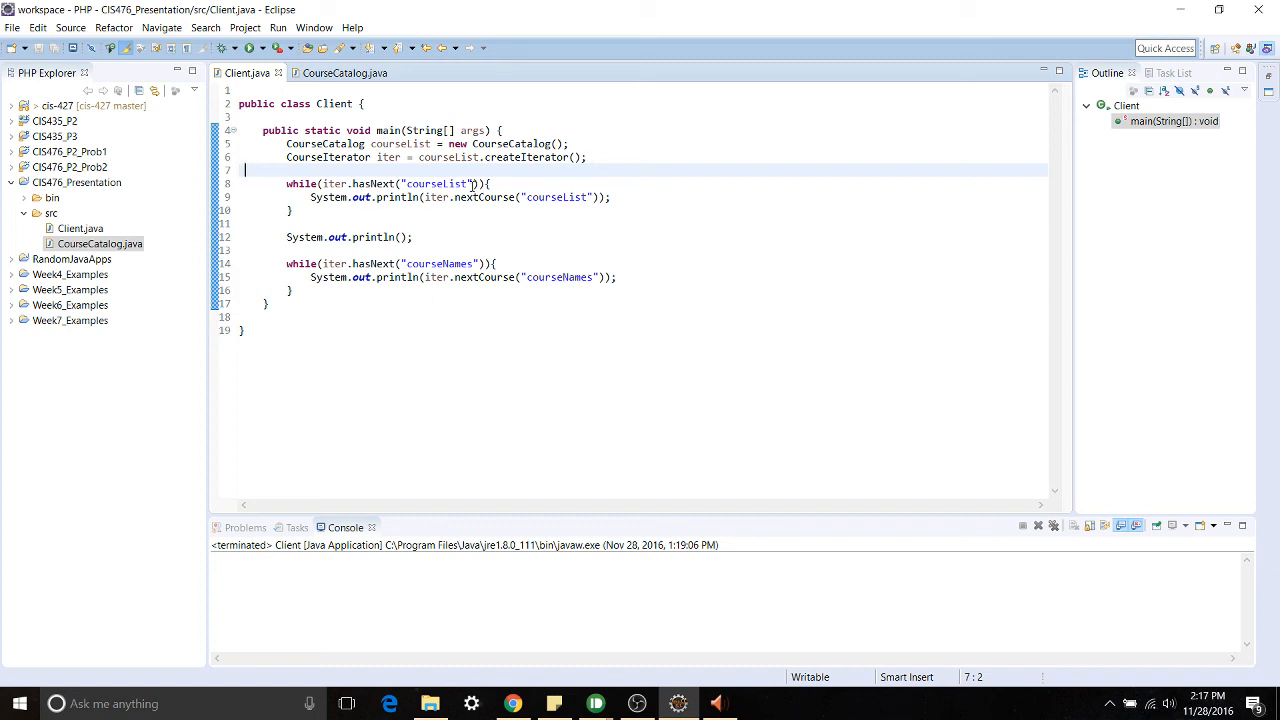
{"action": "double_click", "coordinate": [434, 183]}
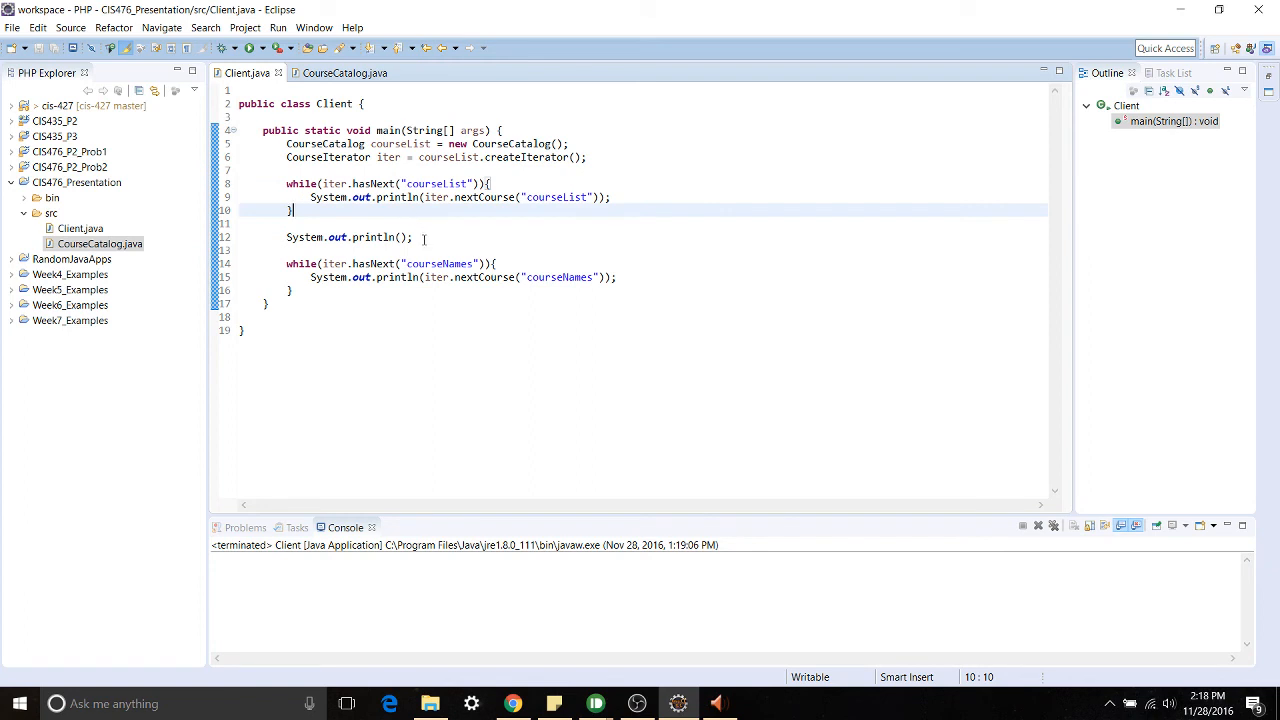
{"action": "double_click", "coordinate": [442, 263]}
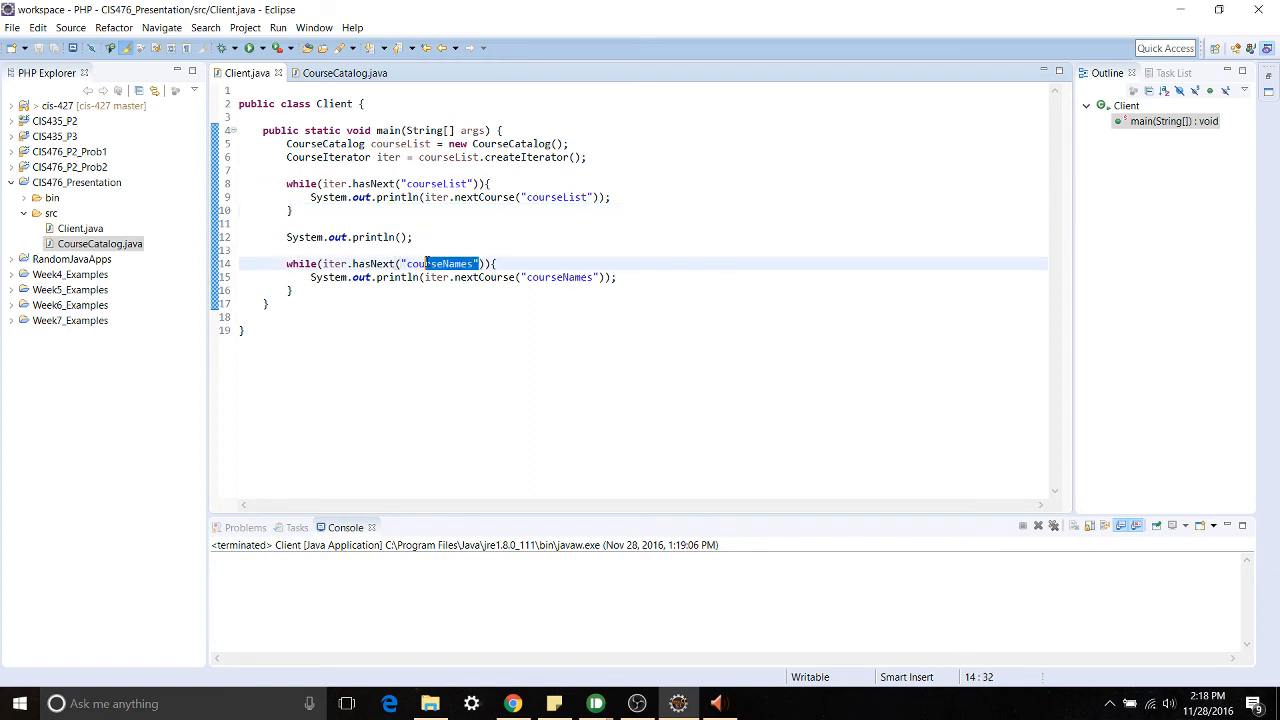
{"action": "left_click", "coordinate": [495, 263]}
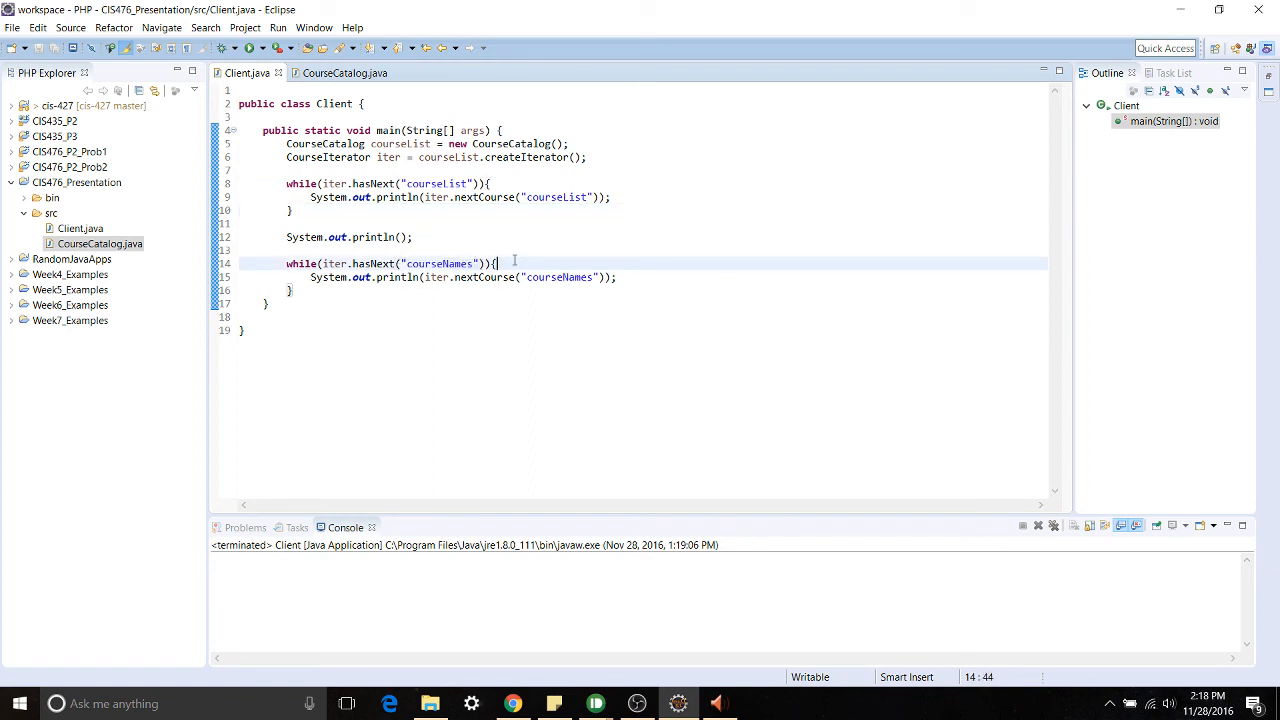
{"action": "left_click", "coordinate": [414, 237]}
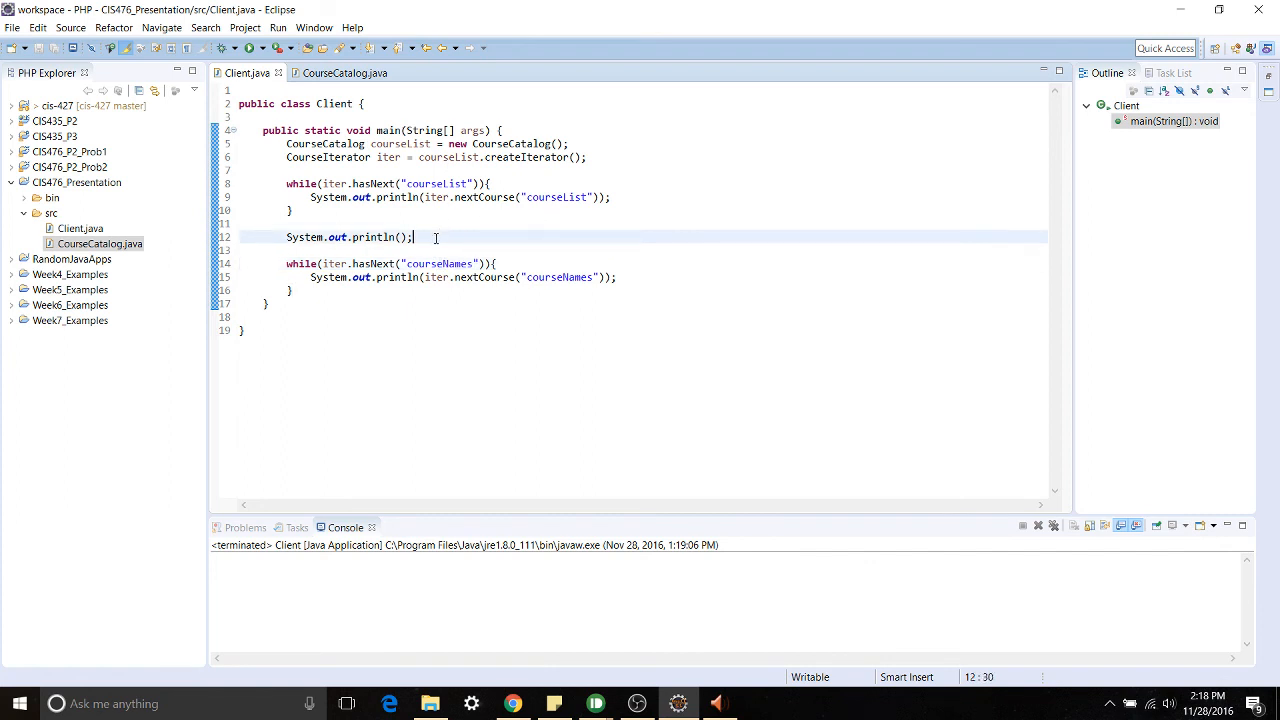
- Run Client from the recent launches and highlight the loop printing course codes
{"action": "left_click", "coordinate": [265, 48]}
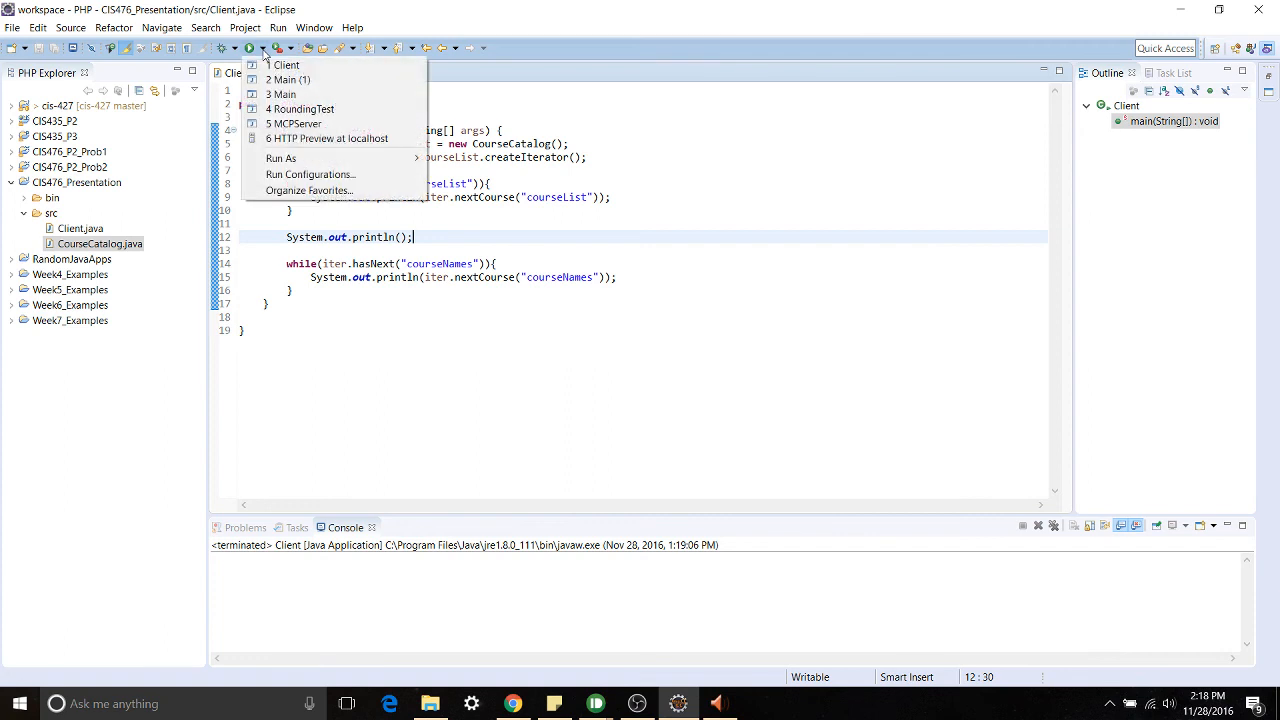
{"action": "left_click", "coordinate": [286, 64]}
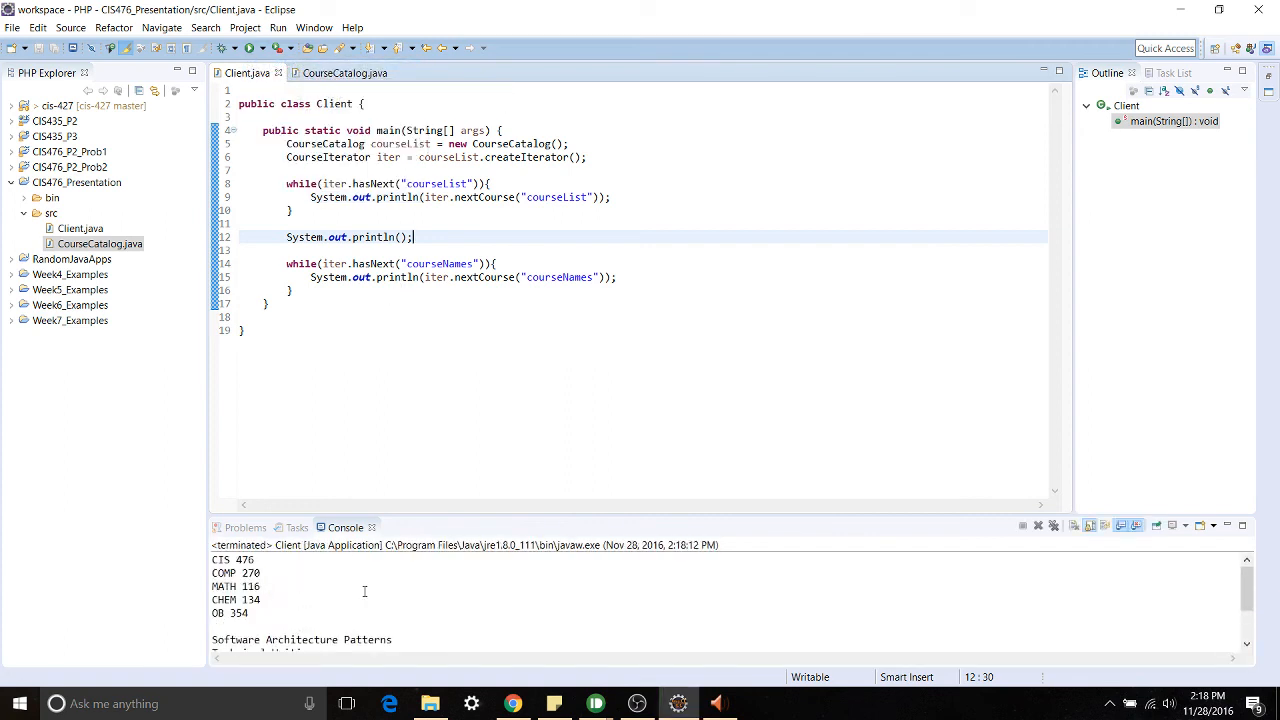
{"action": "left_click_drag", "start_coordinate": [287, 183], "coordinate": [293, 210]}
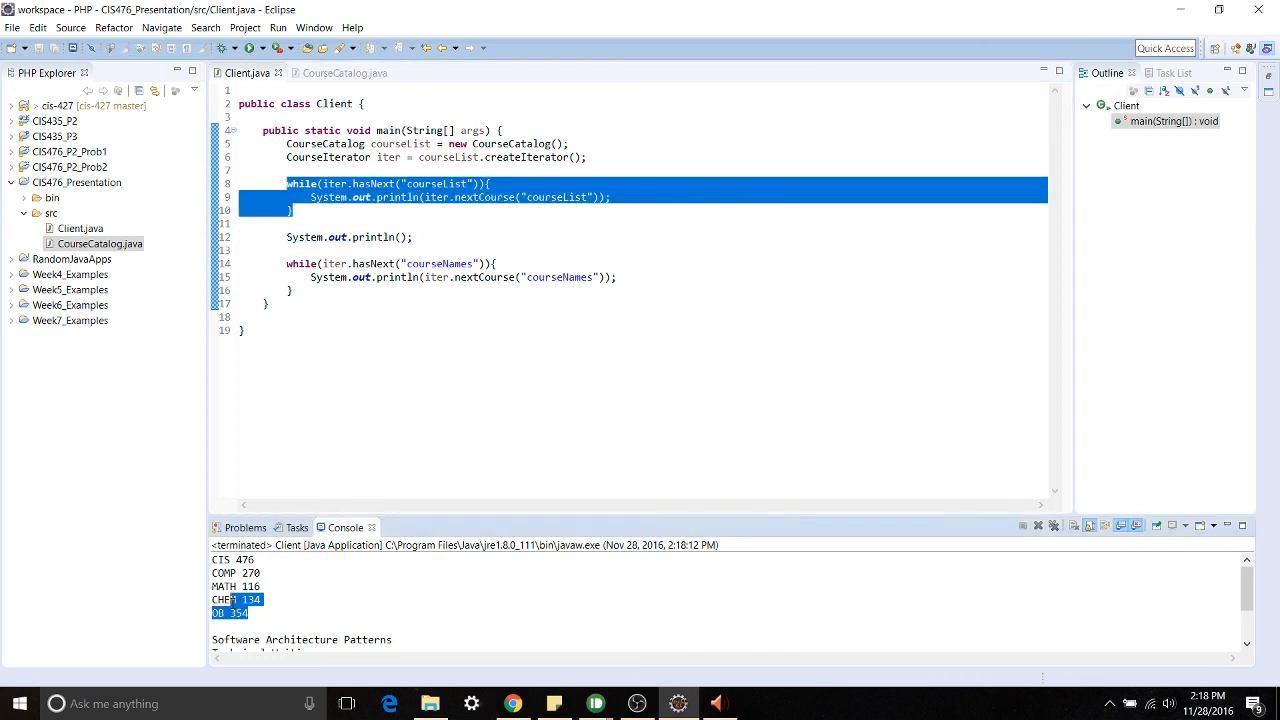
- Highlight the printed course codes in the console, then point at the course-names loop
{"action": "left_click_drag", "start_coordinate": [230, 612], "coordinate": [215, 560]}
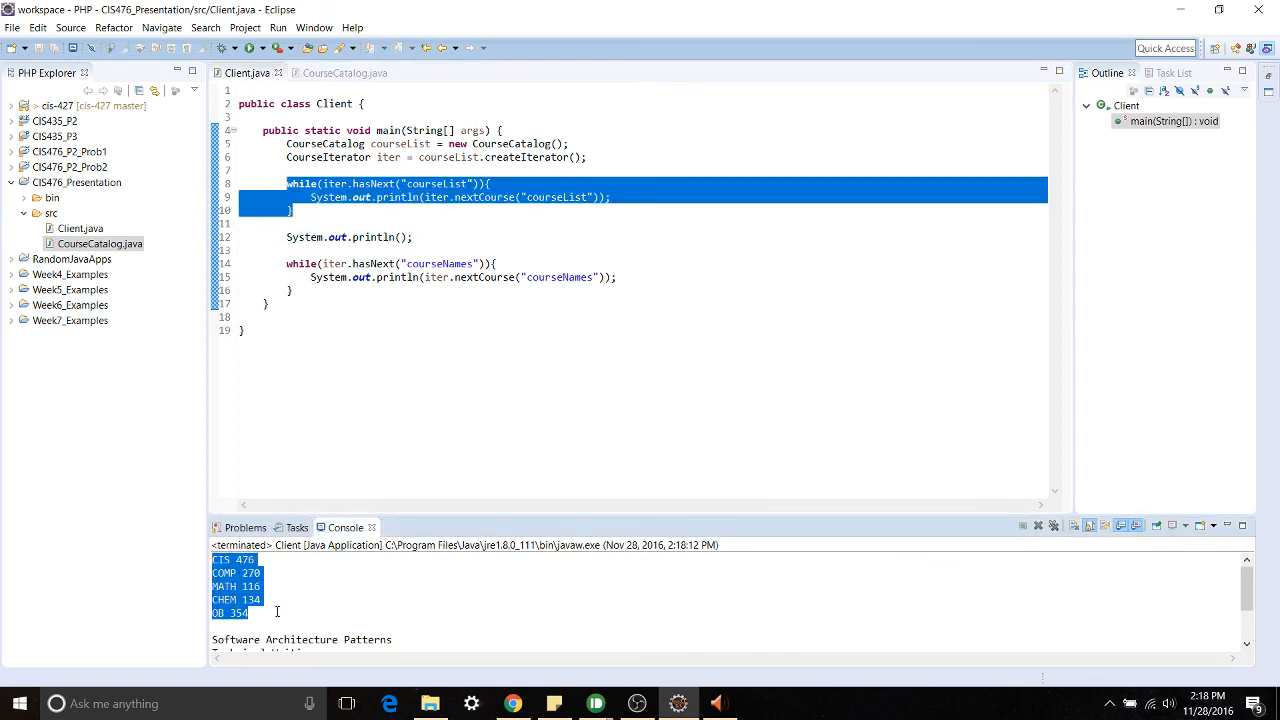
{"action": "left_click", "coordinate": [278, 612]}
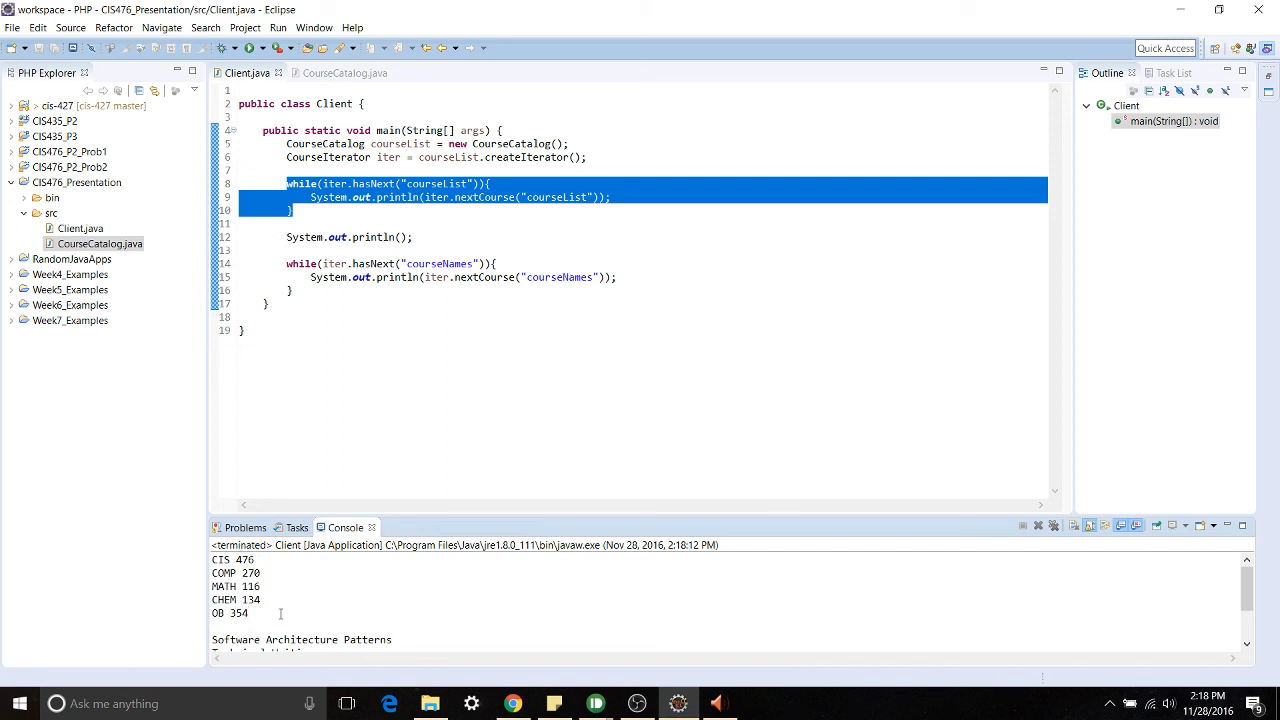
{"action": "scroll", "scroll_direction": "down", "scroll_amount": 3}
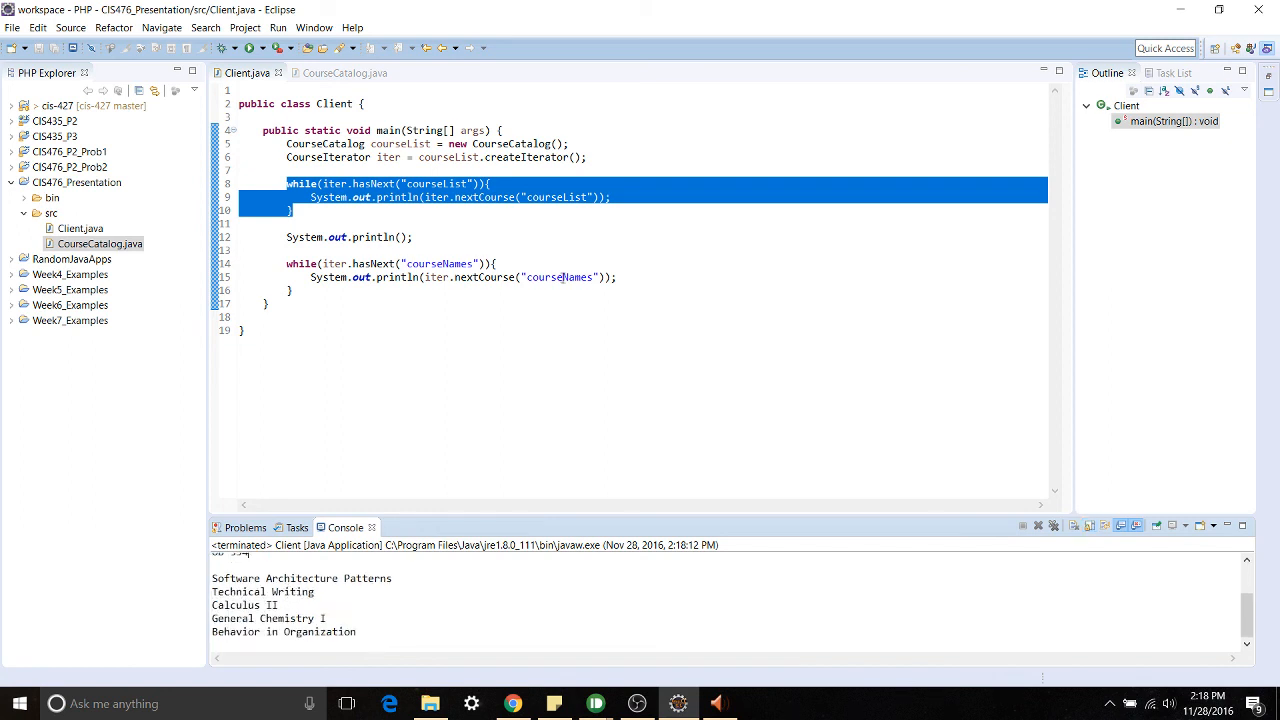
{"action": "left_click", "coordinate": [268, 303]}
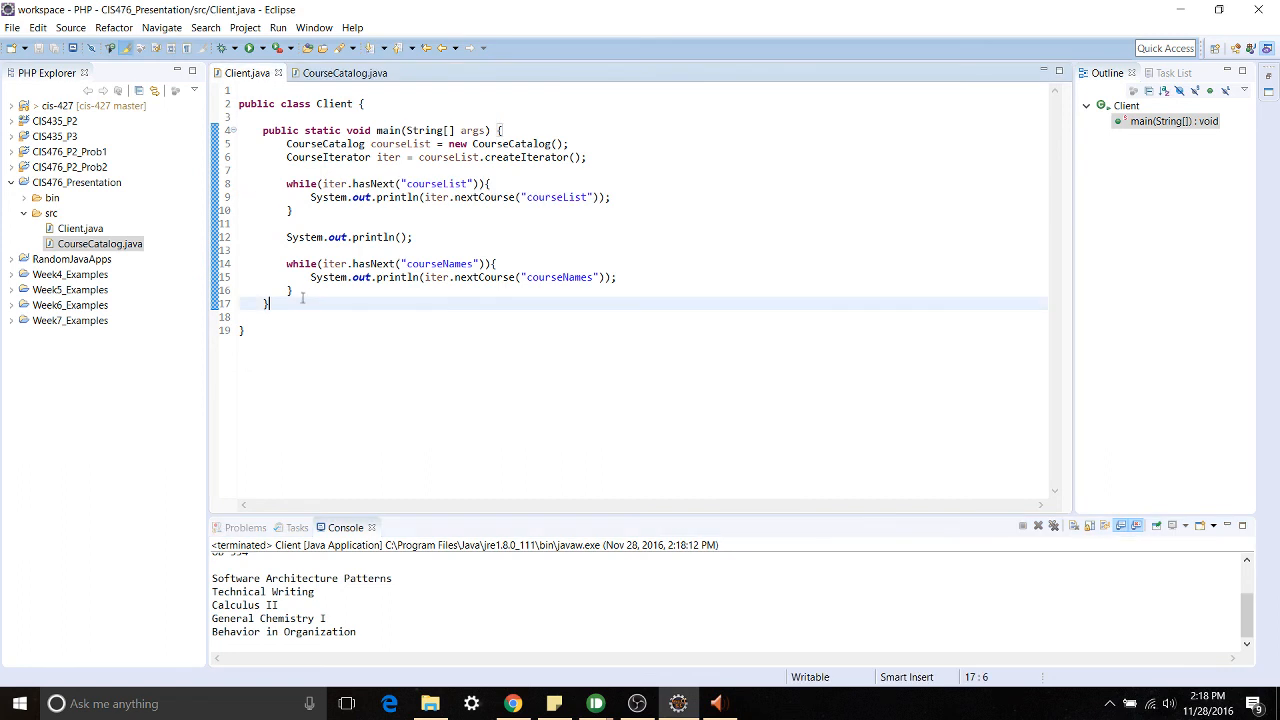
{"action": "left_click", "coordinate": [293, 290]}
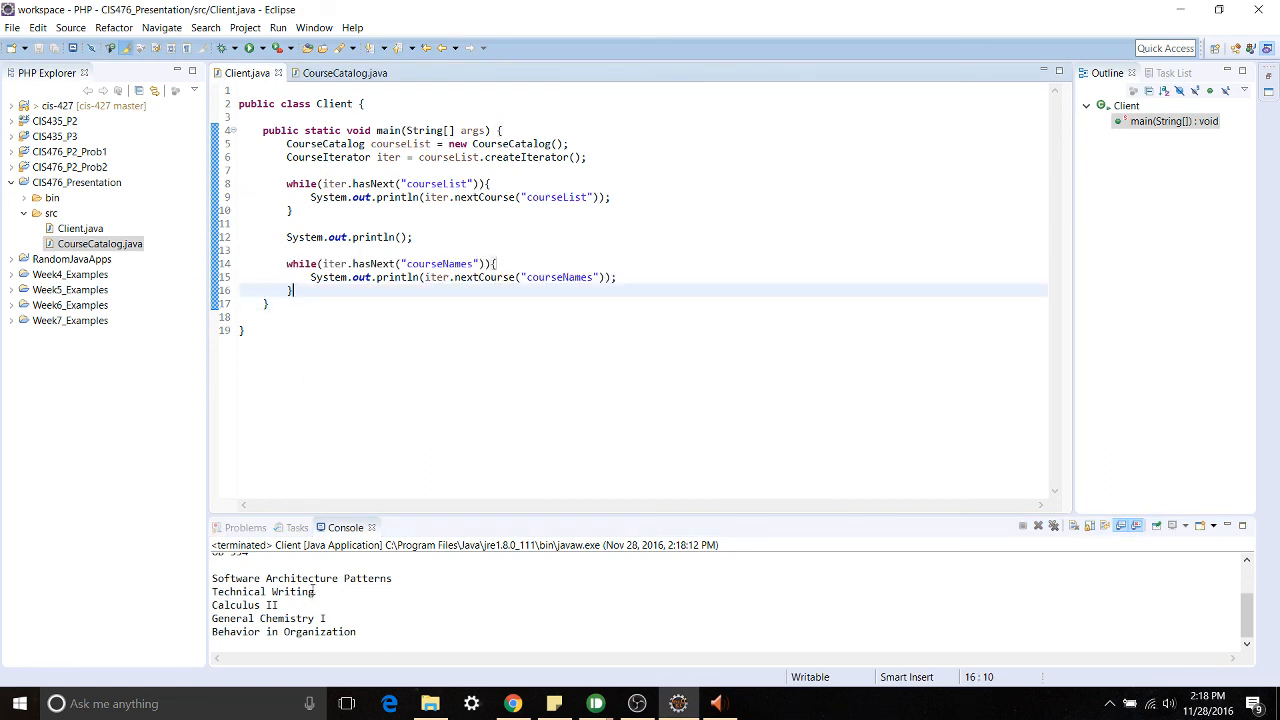
{"action": "mouse_move", "coordinate": [380, 575]}
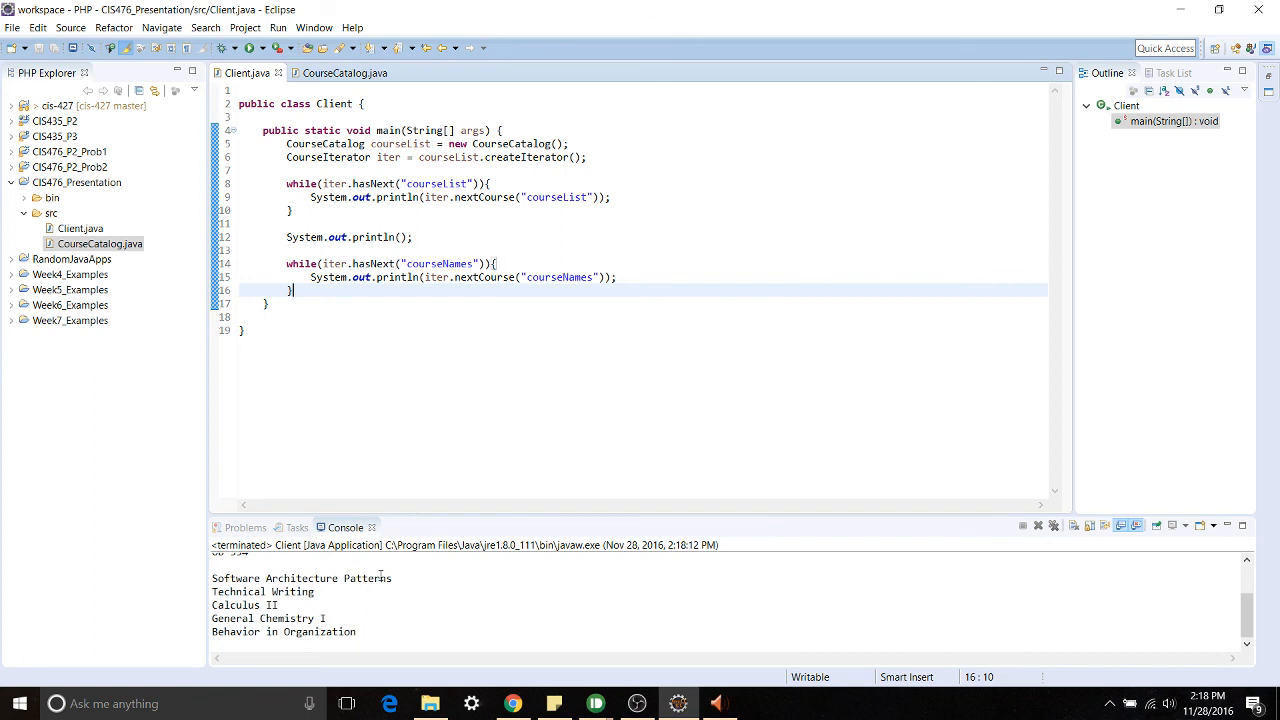
{"action": "mouse_move", "coordinate": [525, 383]}
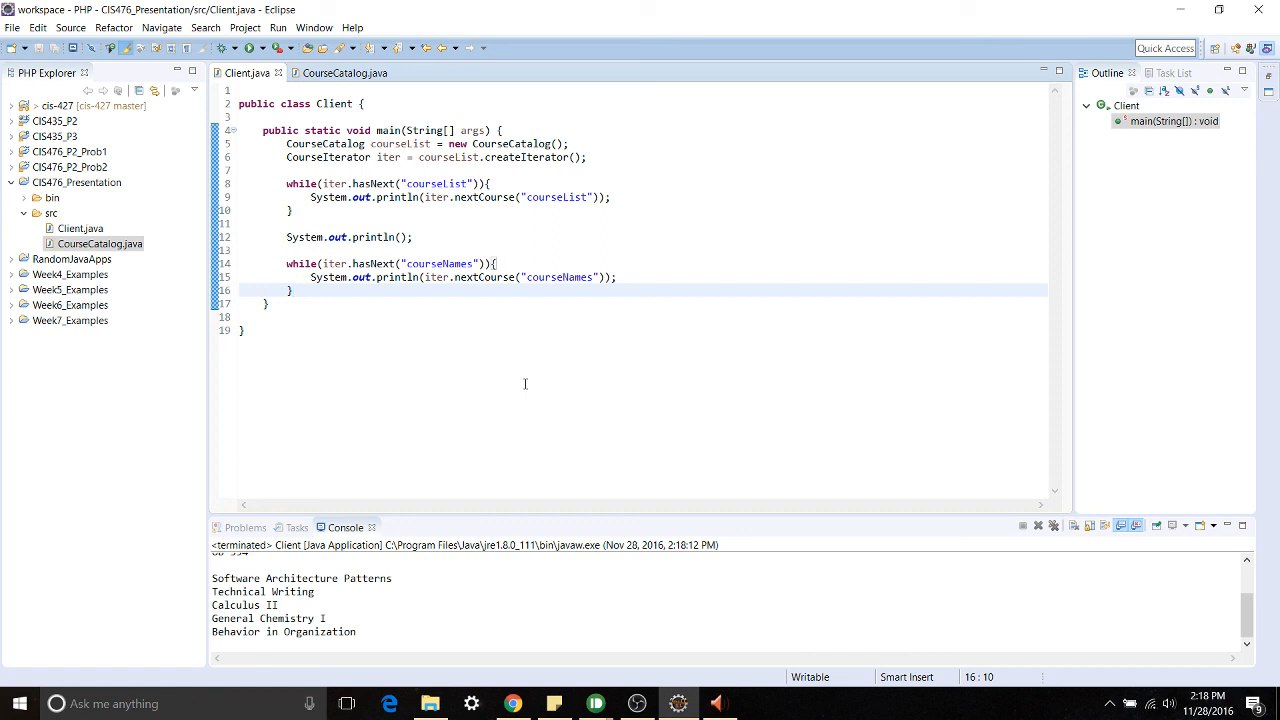
{"action": "mouse_move", "coordinate": [508, 407]}
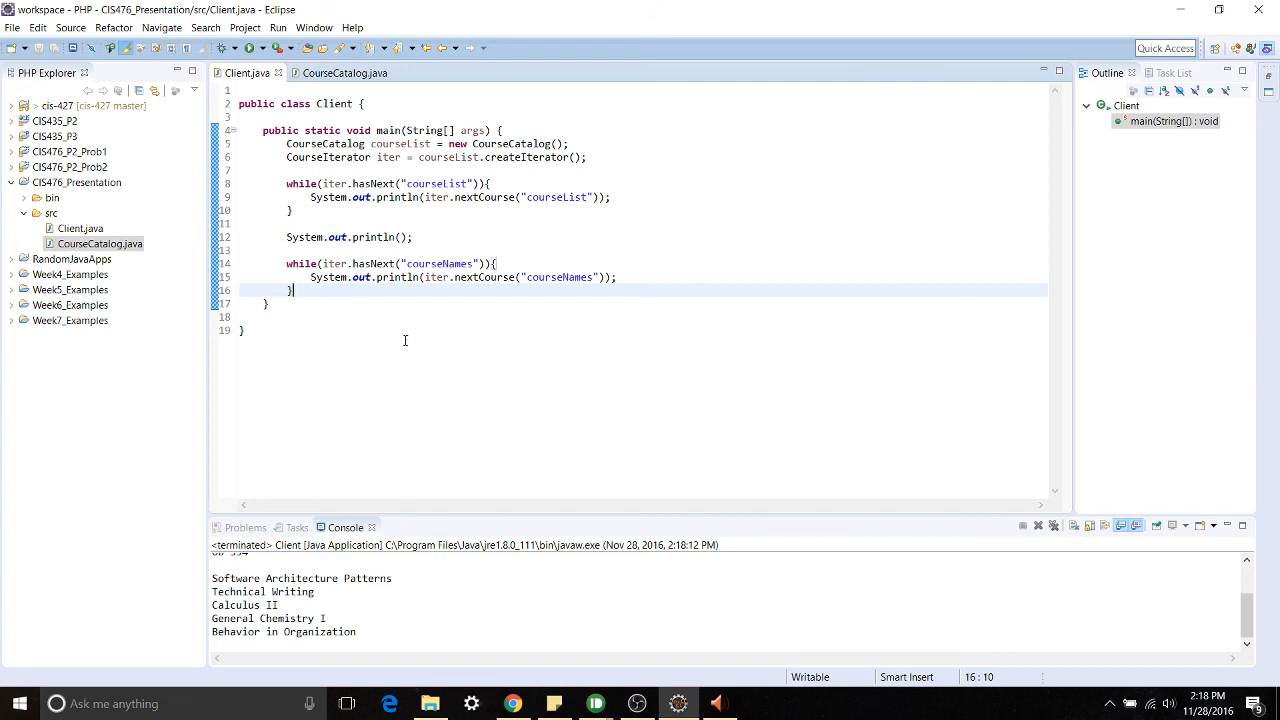
{"action": "mouse_move", "coordinate": [366, 319]}
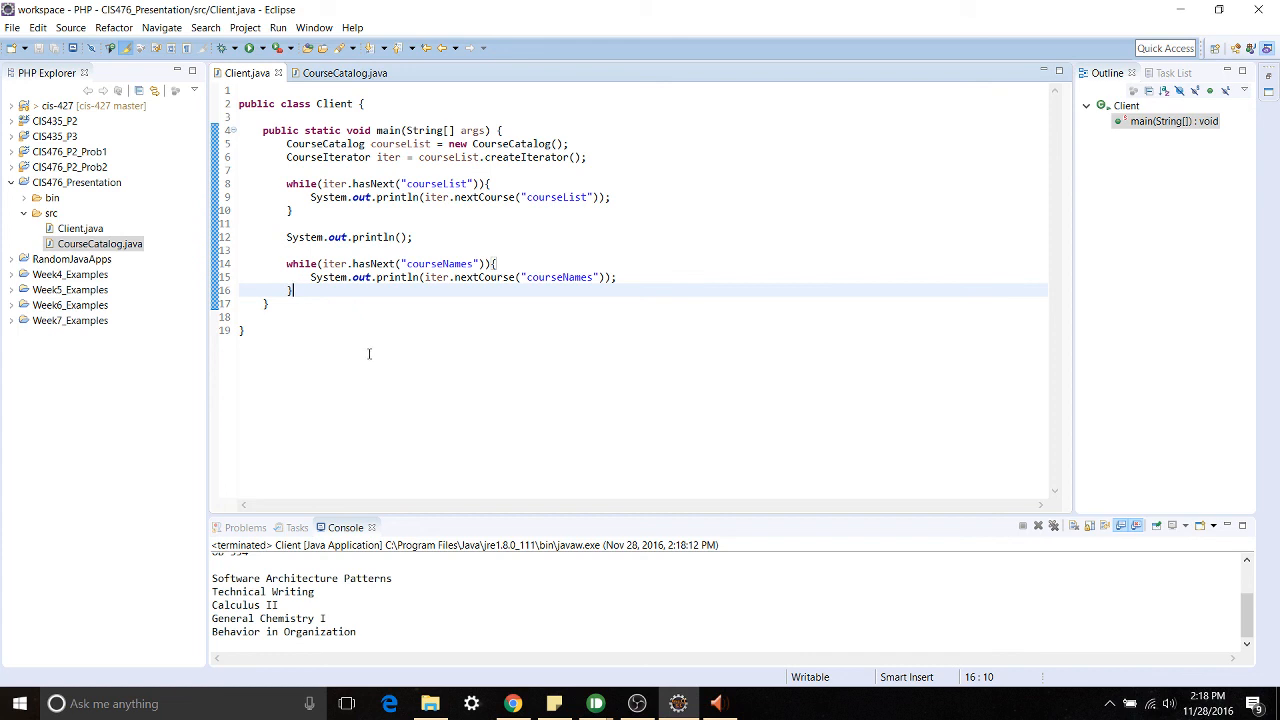
{"action": "mouse_move", "coordinate": [371, 353]}
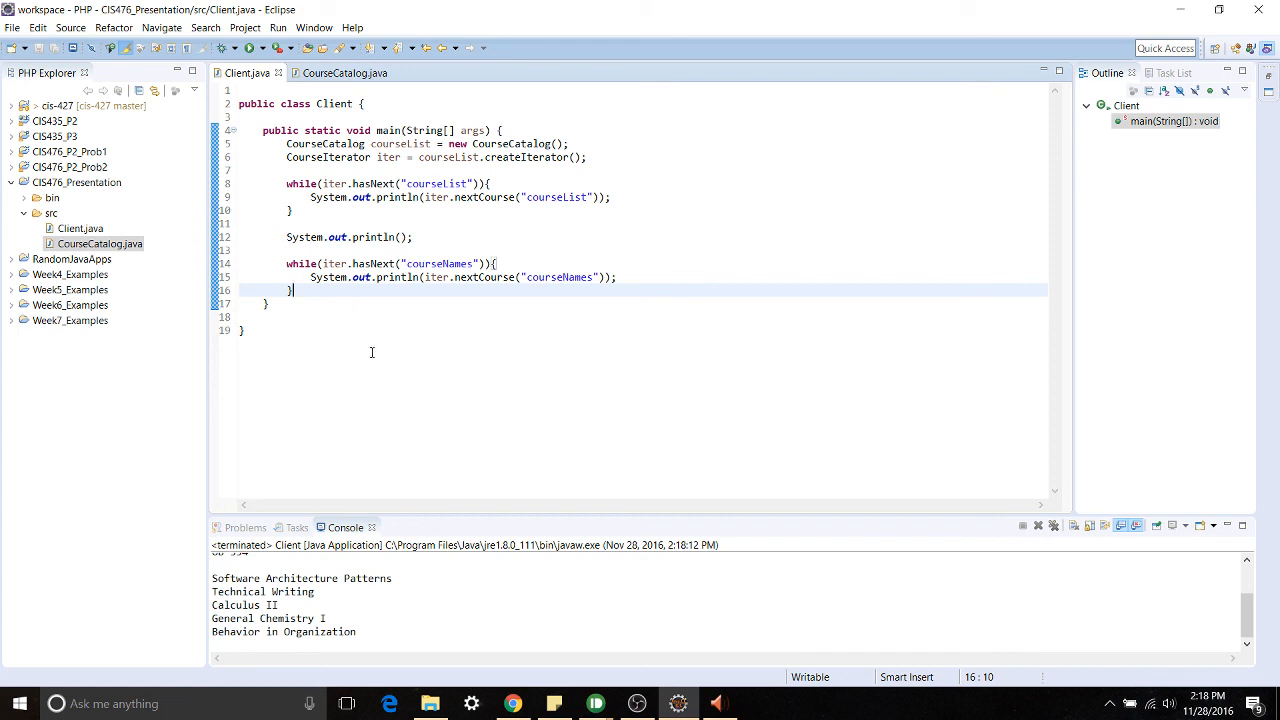
{"action": "mouse_move", "coordinate": [119, 420]}
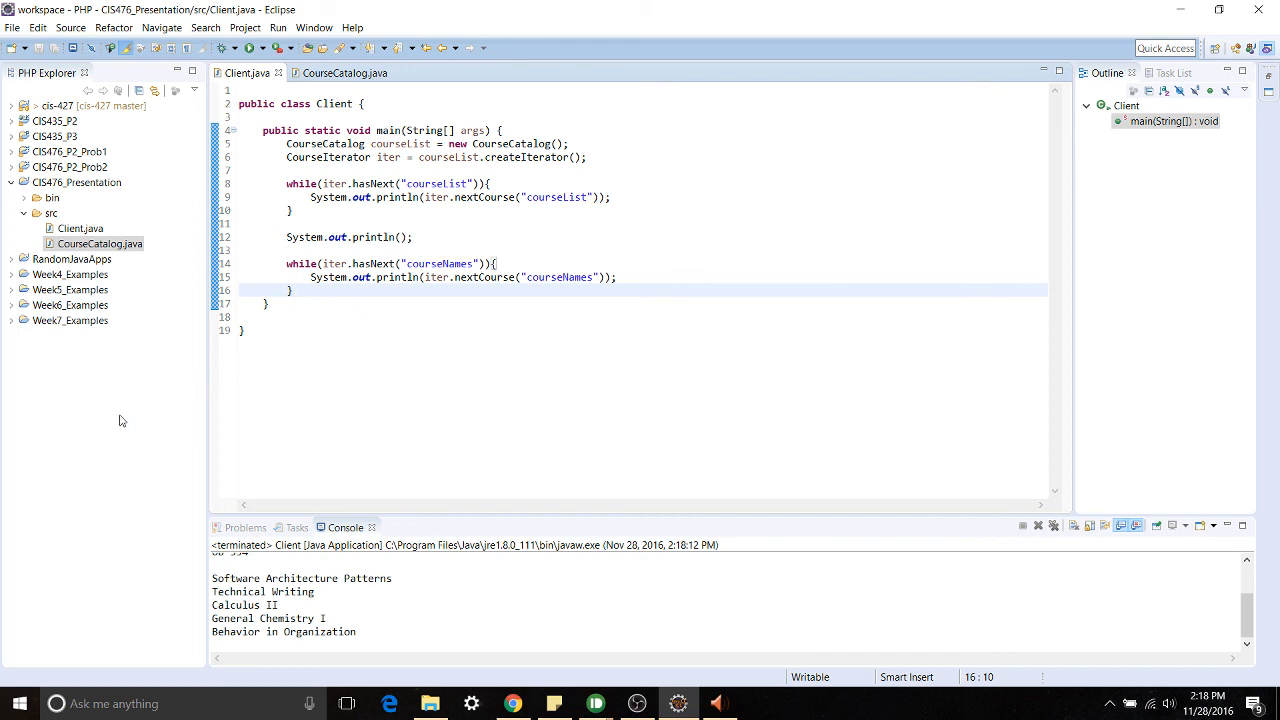